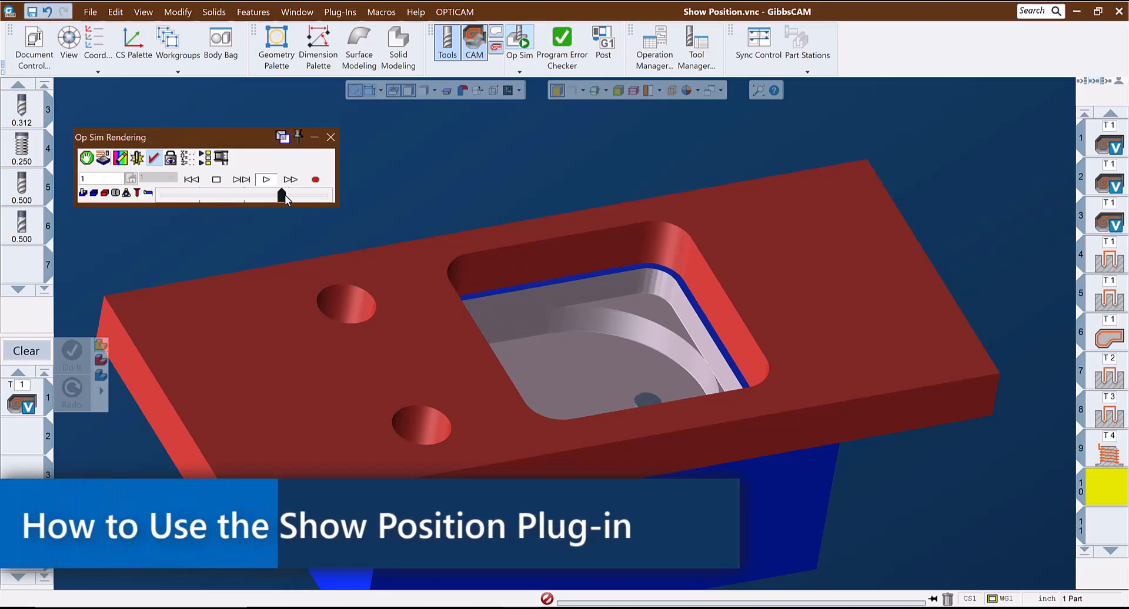
mouse_move(282, 195)
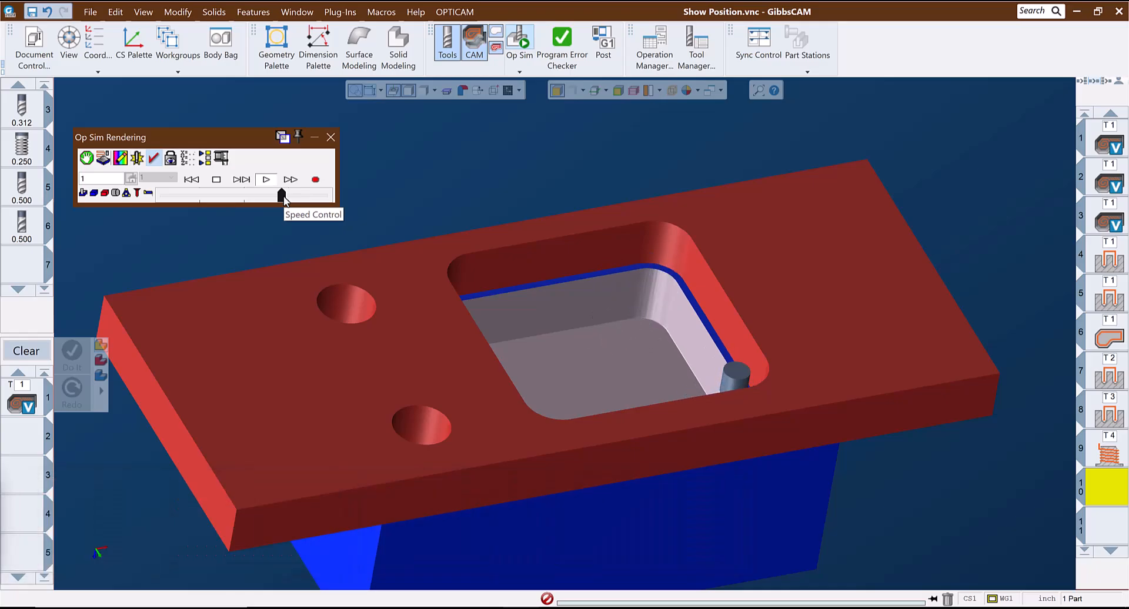
Run the Op Sim simulation faster to the finished part, close it, and show the Plug-Ins menu
left_click(241, 179)
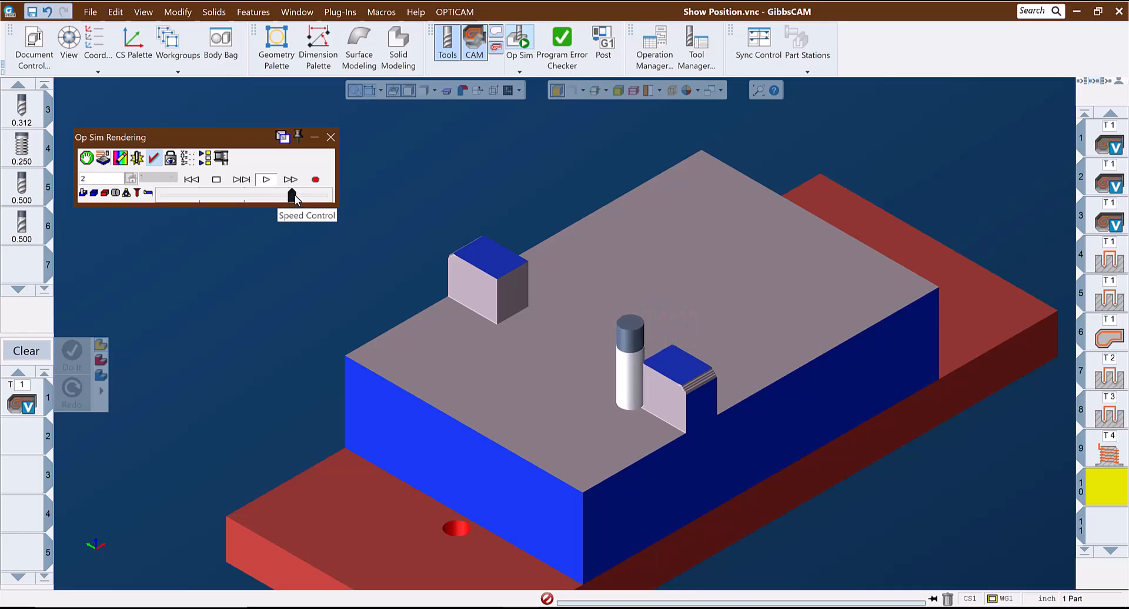
left_click_drag(292, 195, 292, 195)
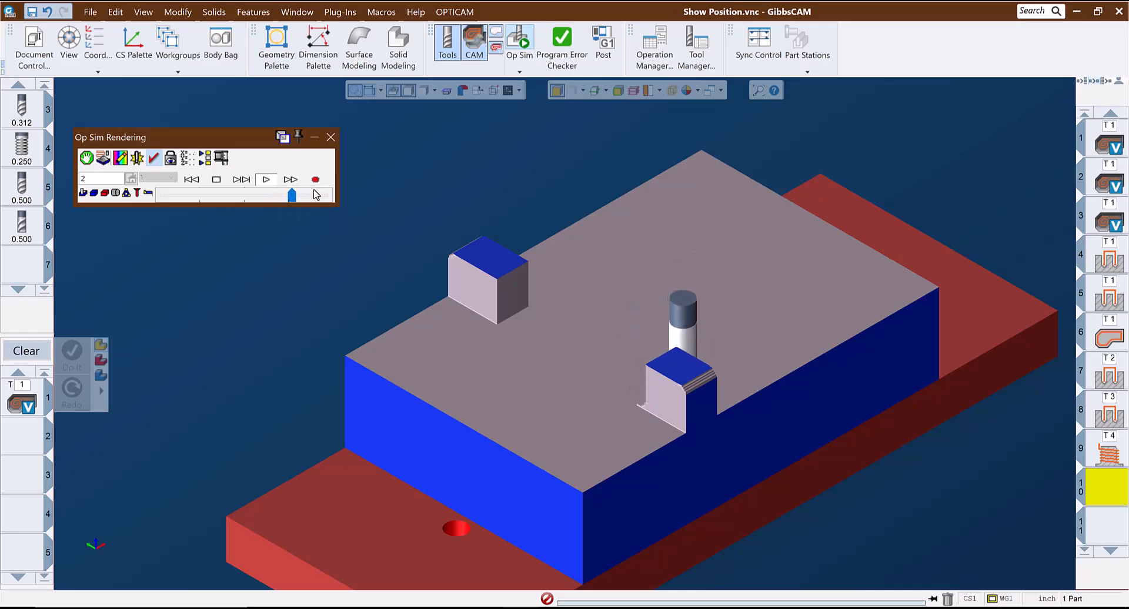
left_click(241, 180)
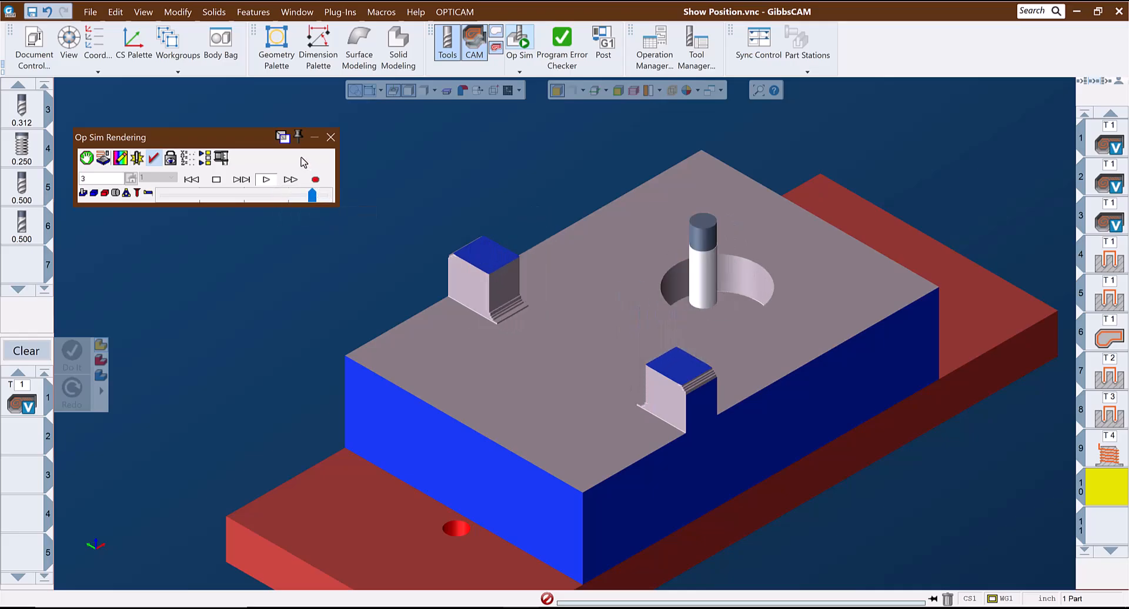
left_click(330, 137)
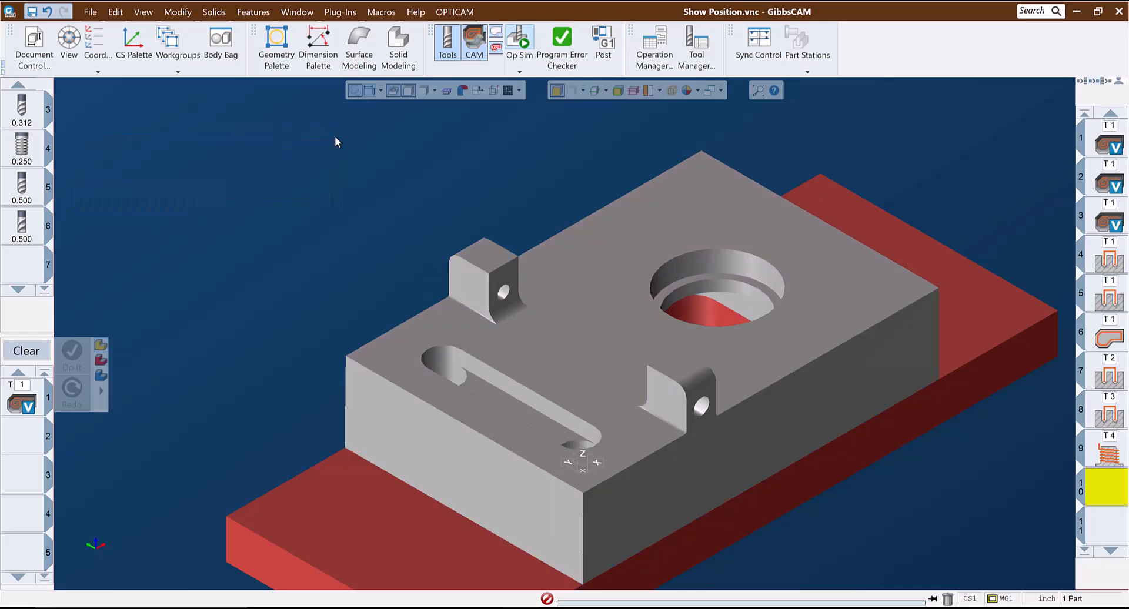
left_click(381, 12)
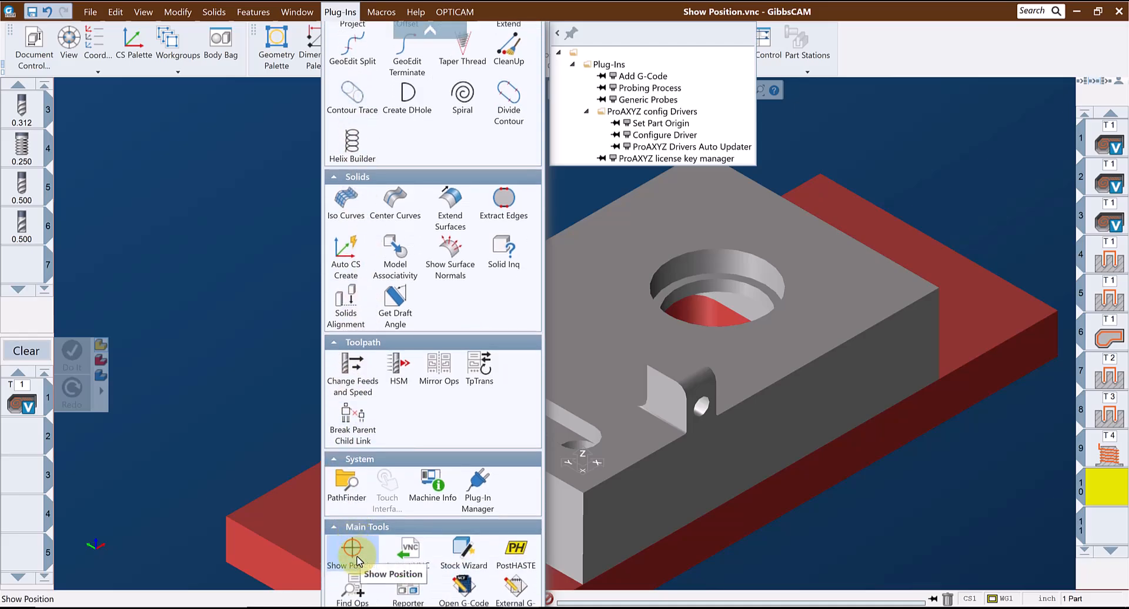
Launch Show Position and cycle its mode through thickness back to H/V/D coordinates
left_click(352, 552)
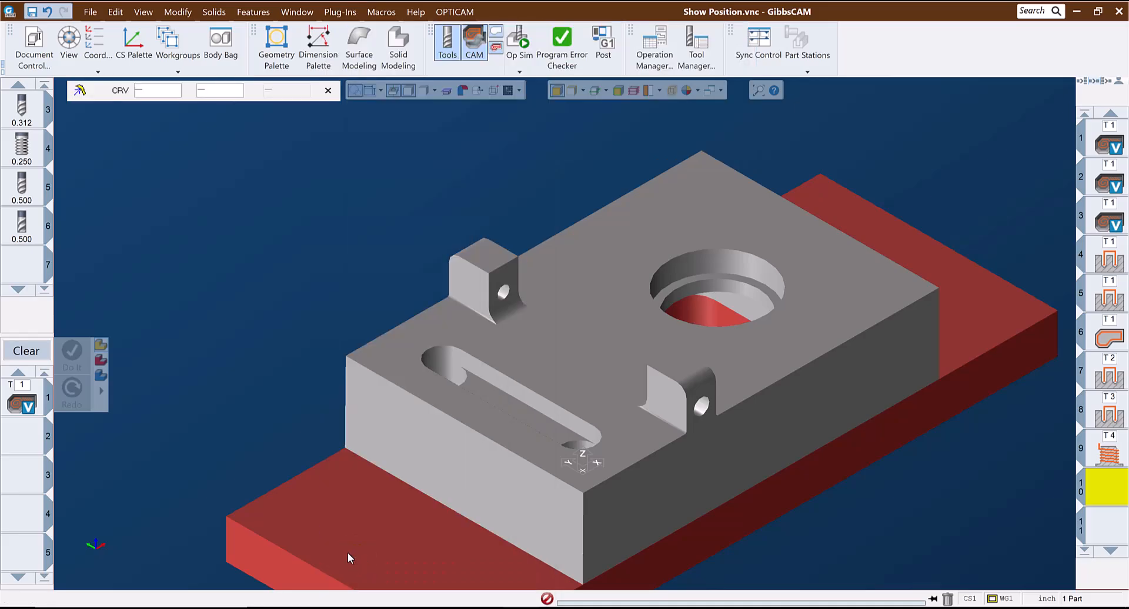
mouse_move(196, 176)
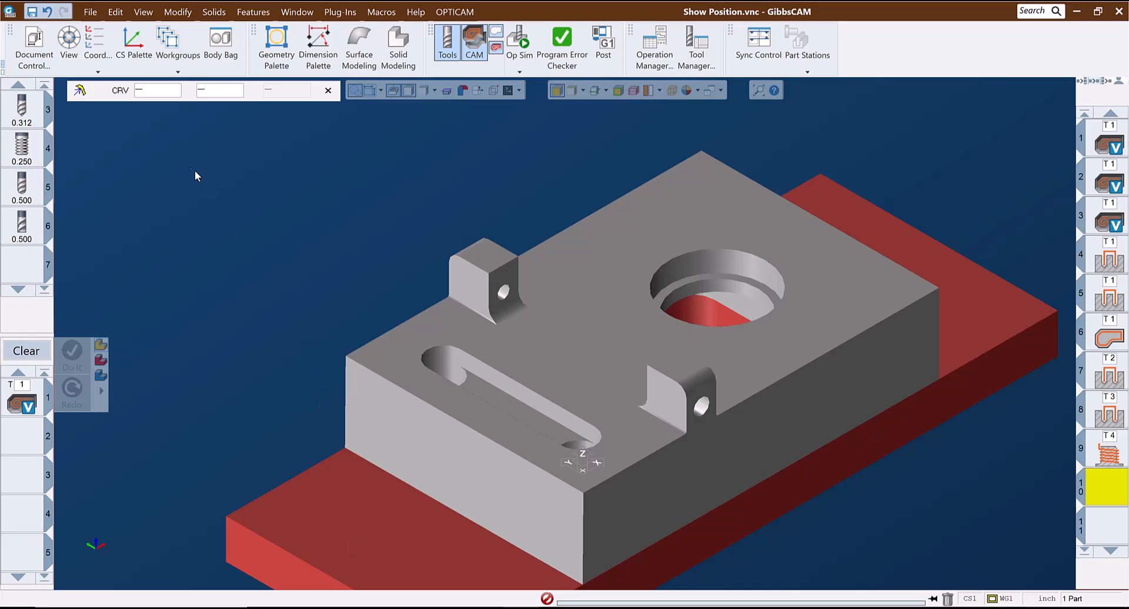
mouse_move(179, 151)
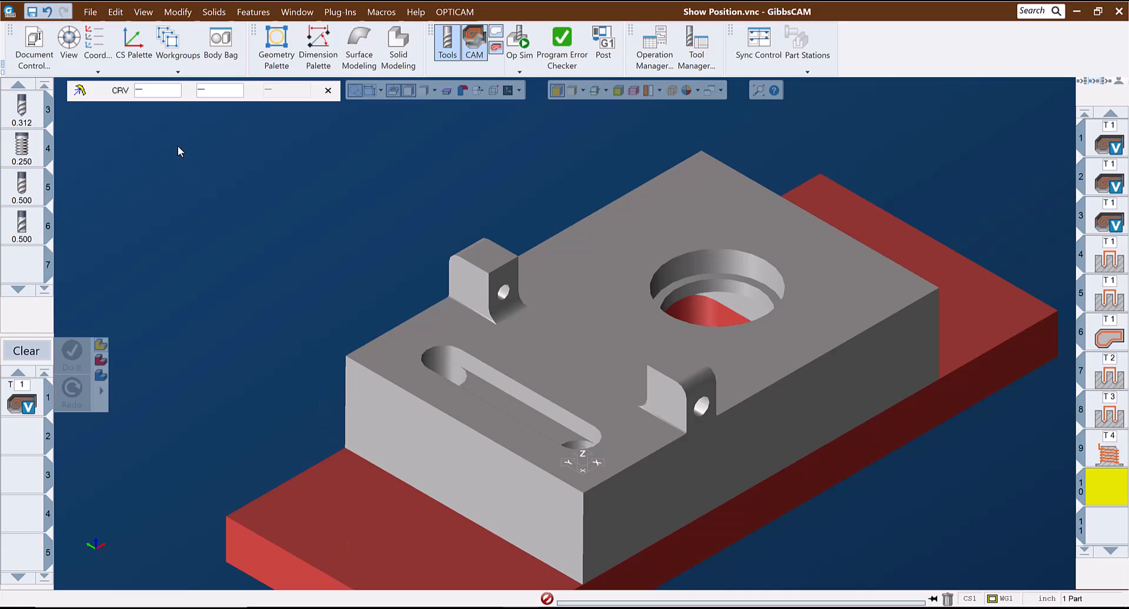
mouse_move(71, 99)
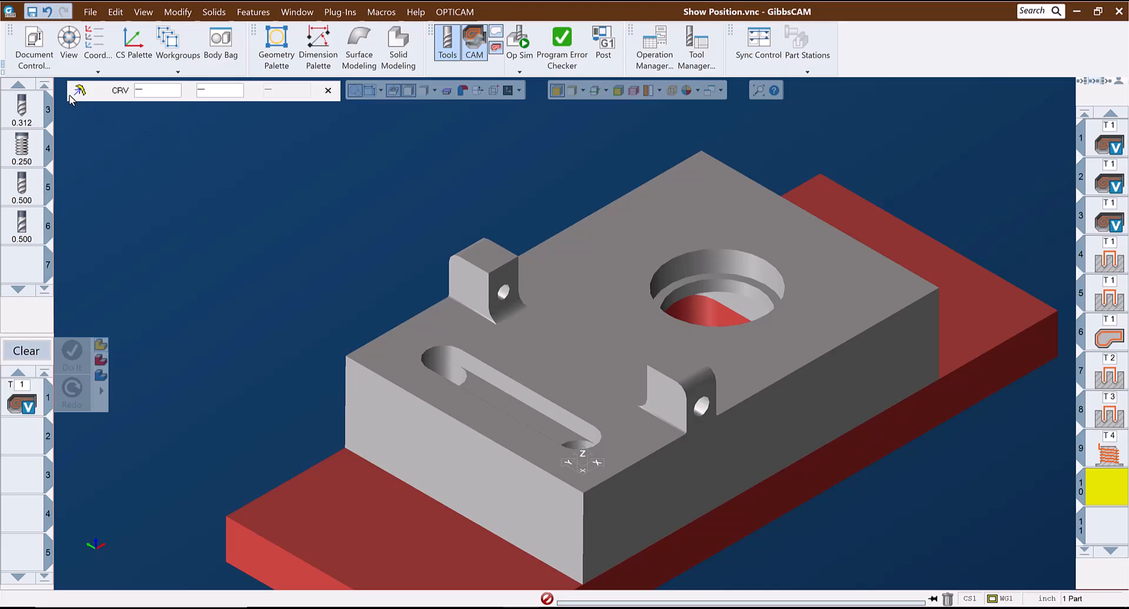
left_click(79, 90)
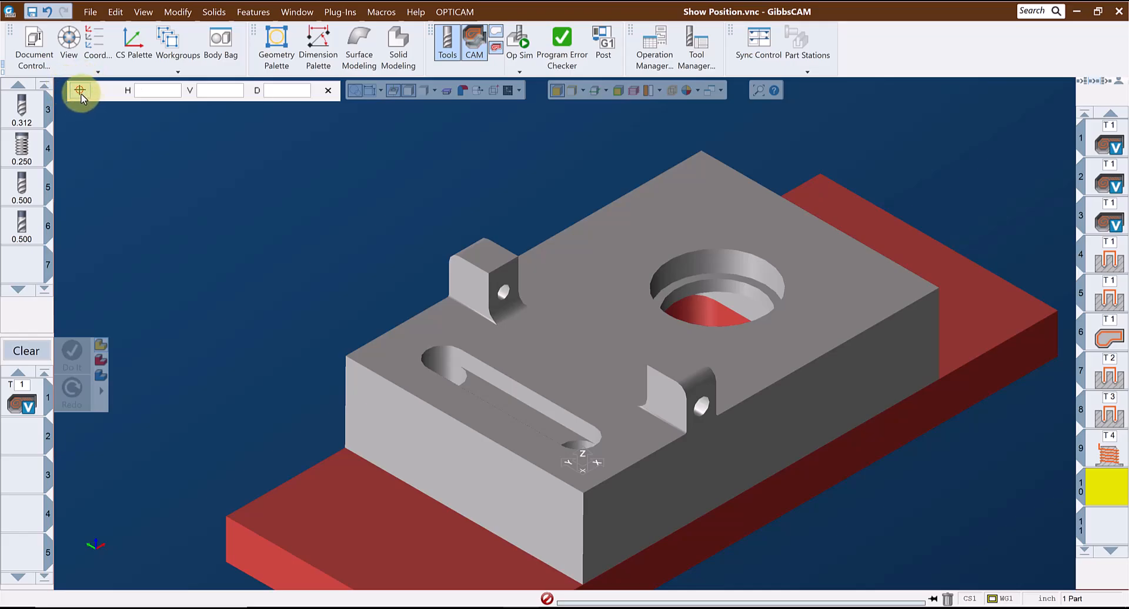
left_click(80, 92)
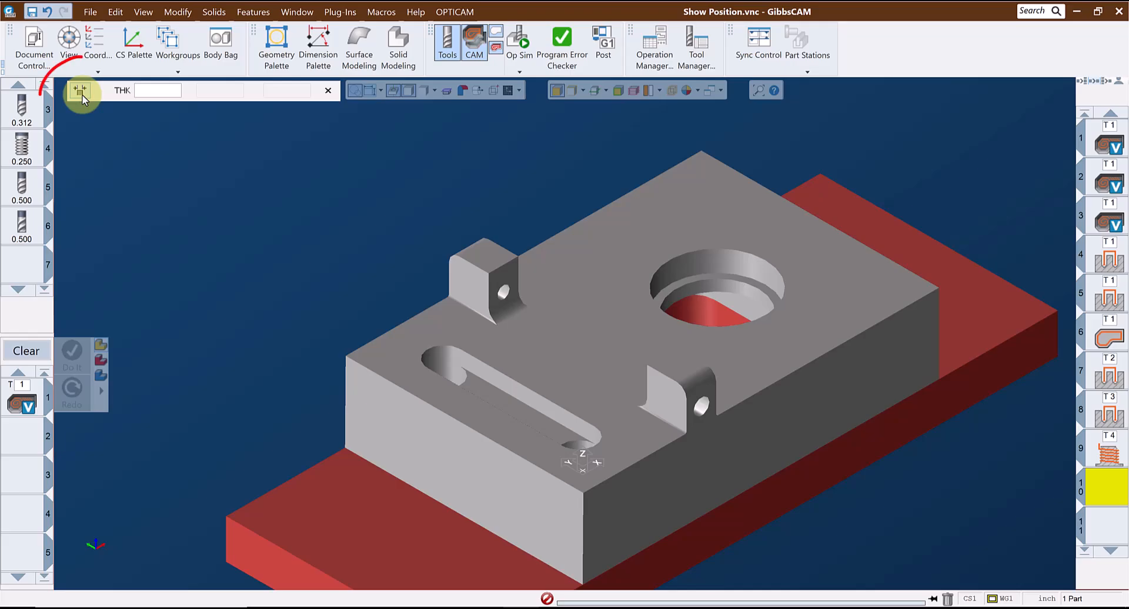
left_click(79, 90)
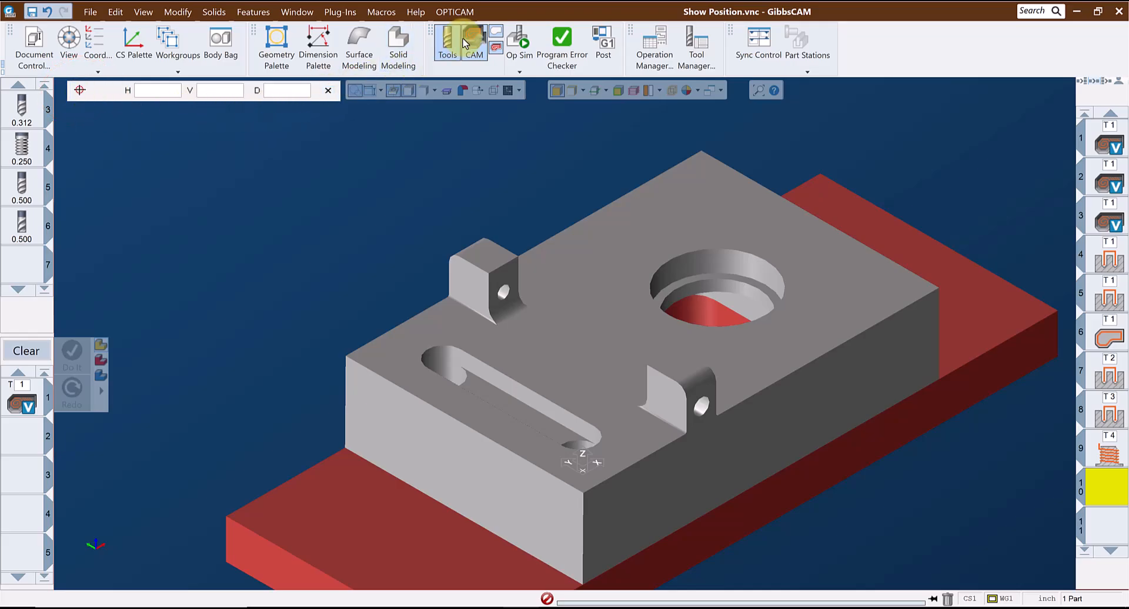
left_click(519, 43)
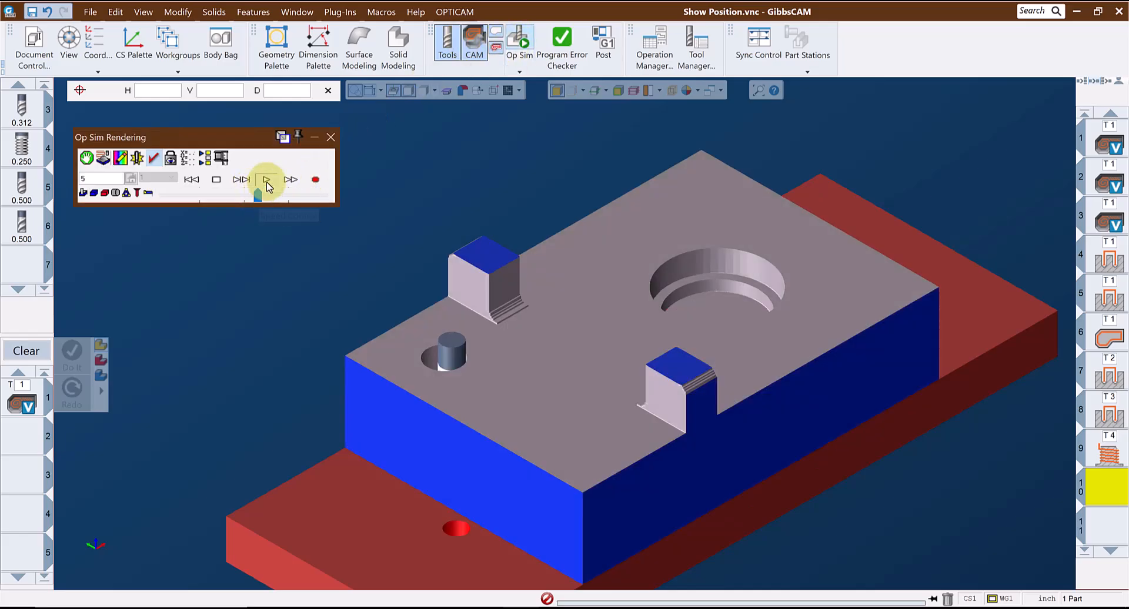
left_click(266, 179)
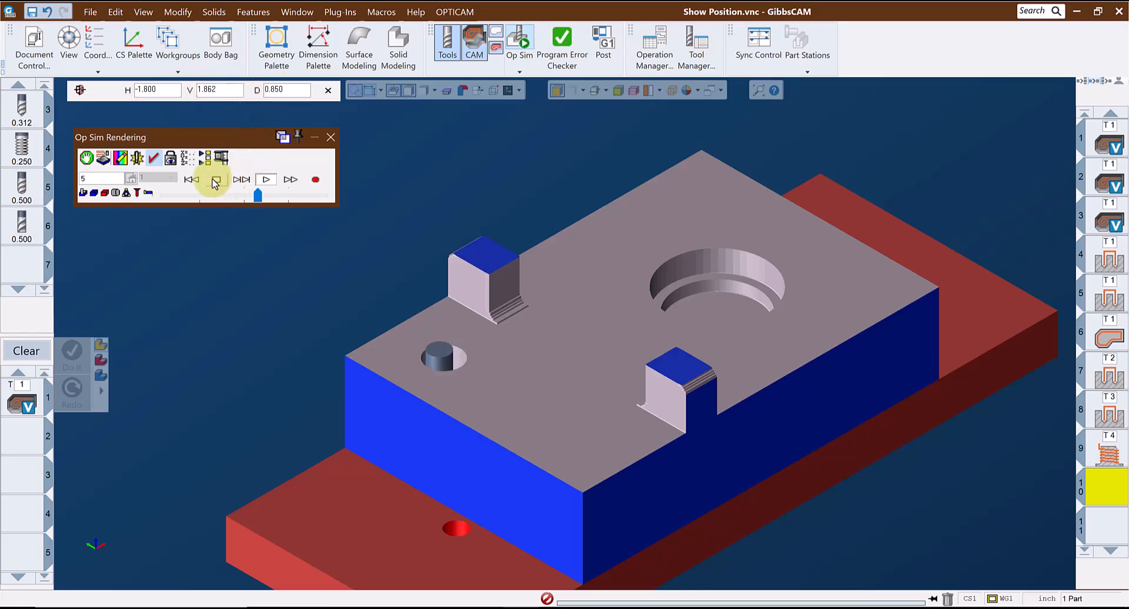
left_click(214, 180)
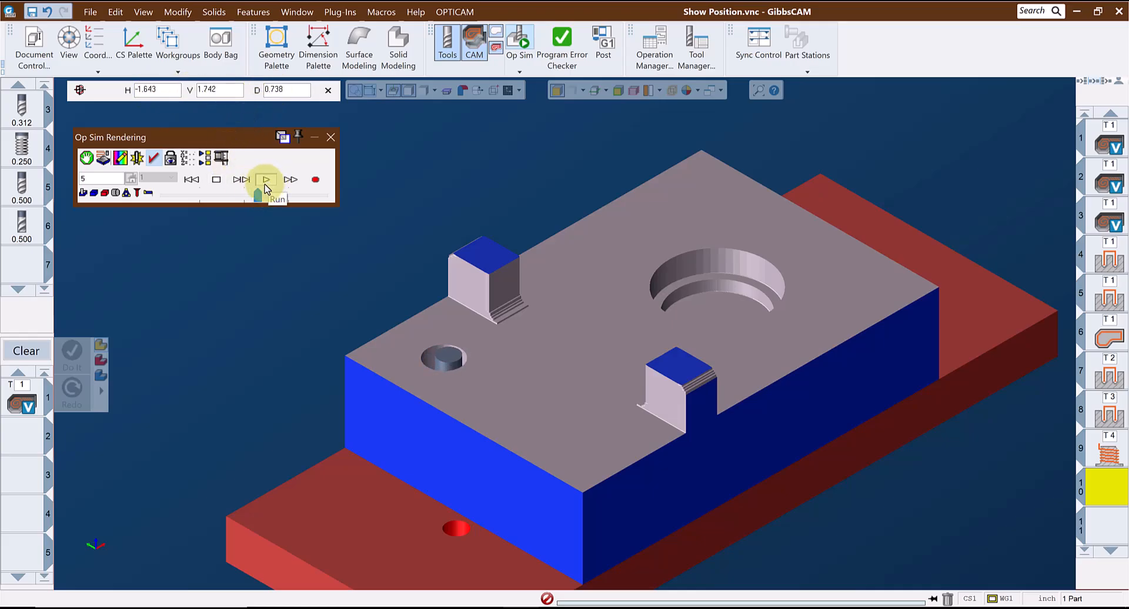
left_click(266, 179)
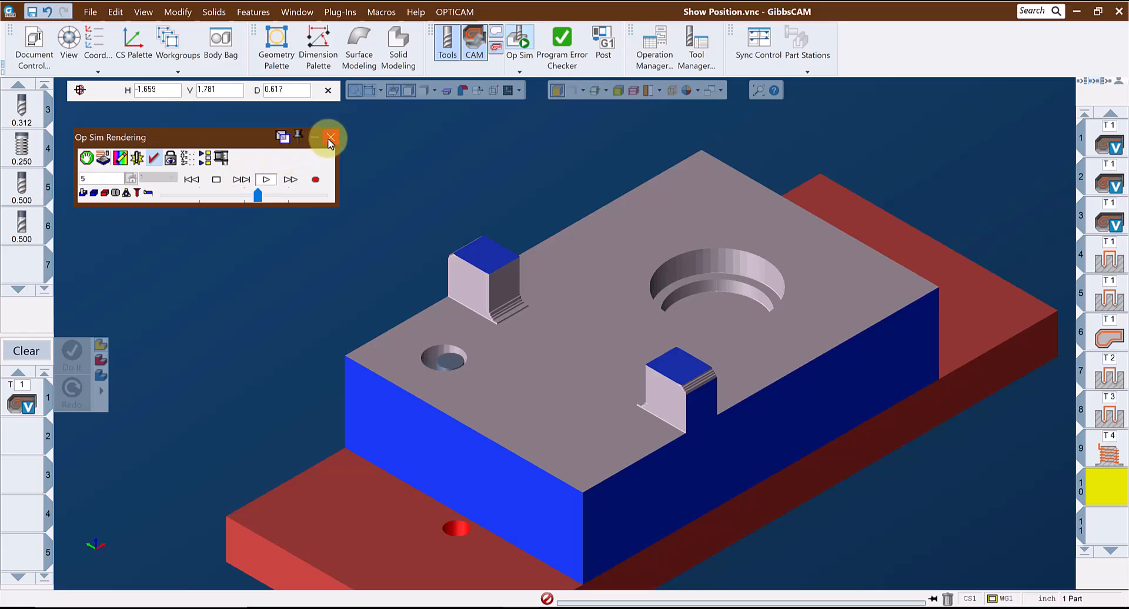
left_click(331, 137)
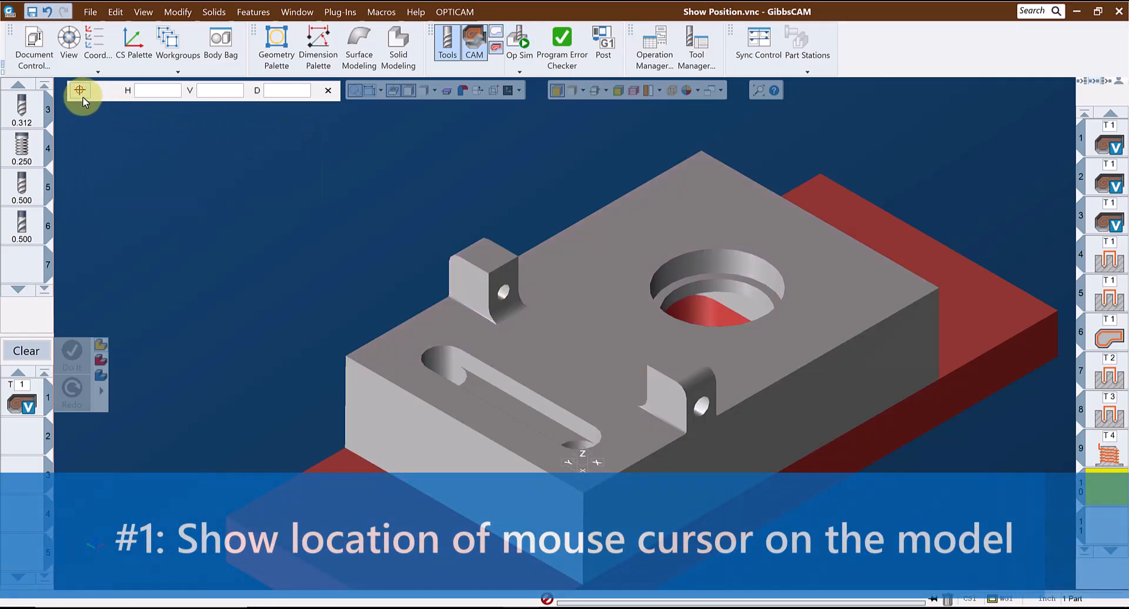
mouse_move(475, 260)
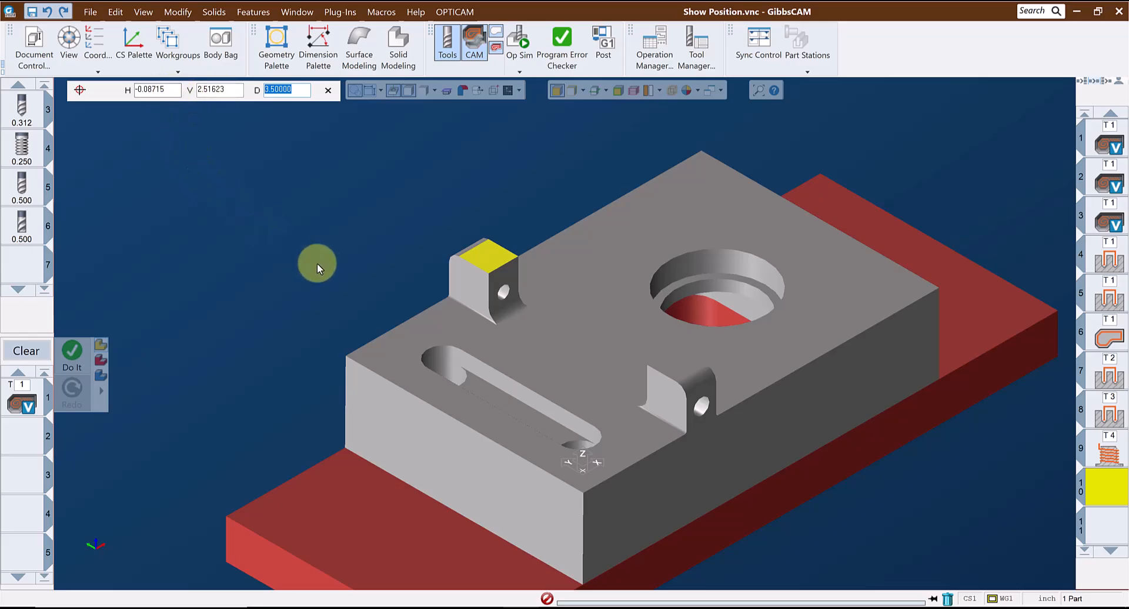
mouse_move(713, 400)
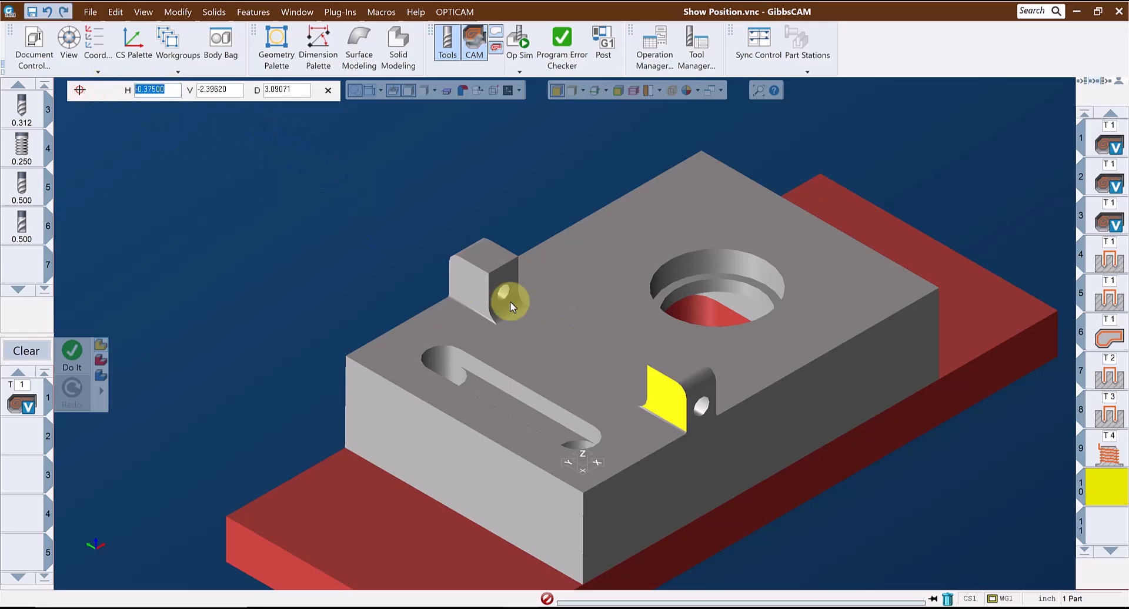
Orbit the part to the long side face and select its V coordinate reading
left_click_drag(511, 306, 600, 461)
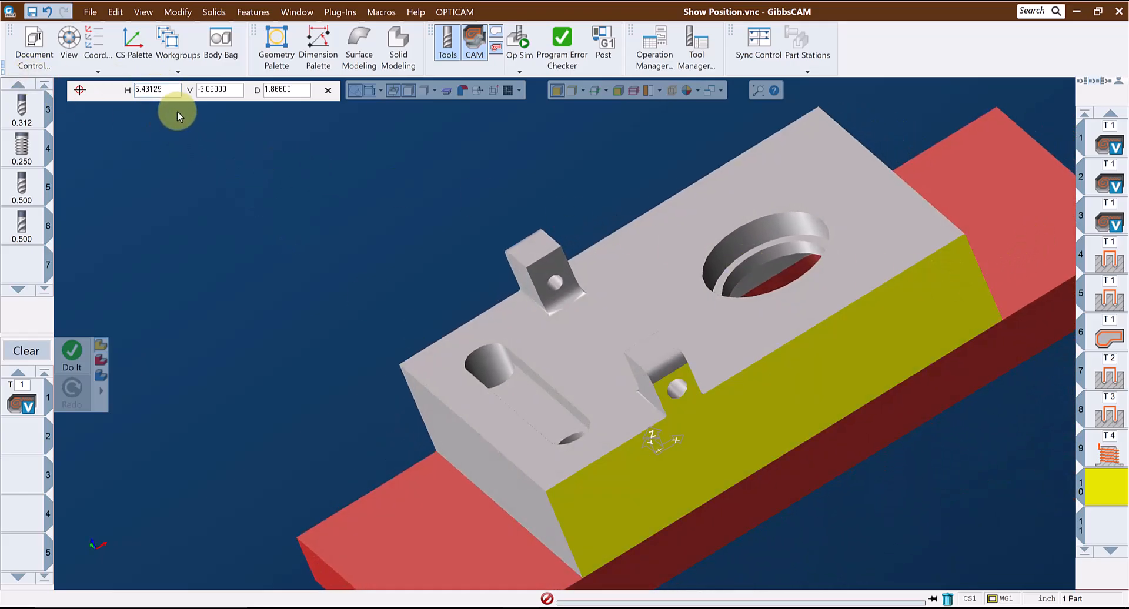
triple_click(219, 89)
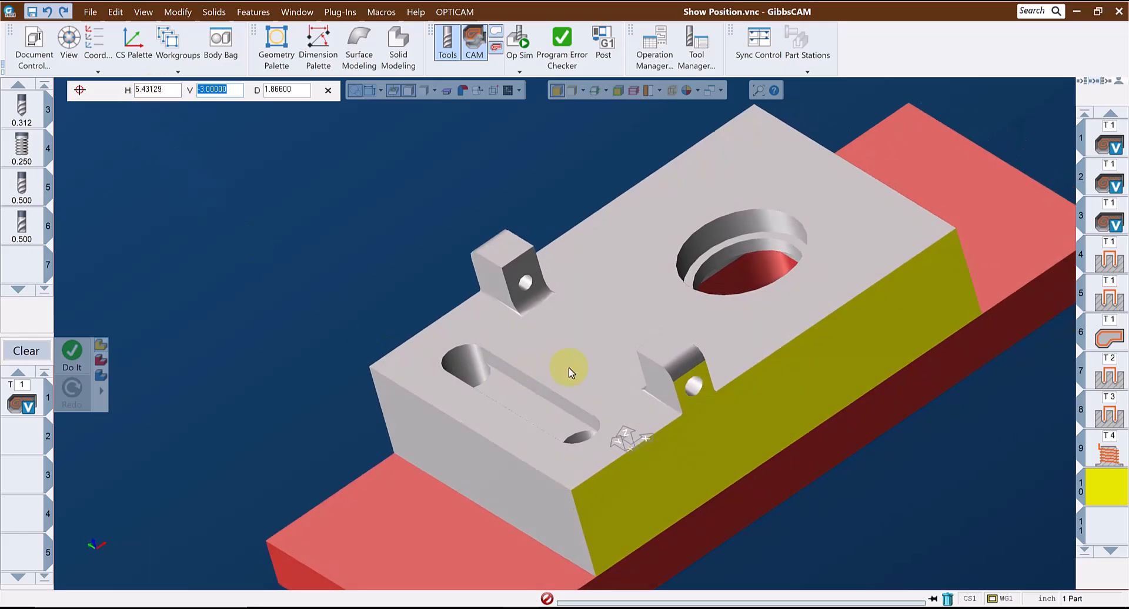
Reopen Op Sim and read the H, V, D position of the tab's top face
left_click(519, 42)
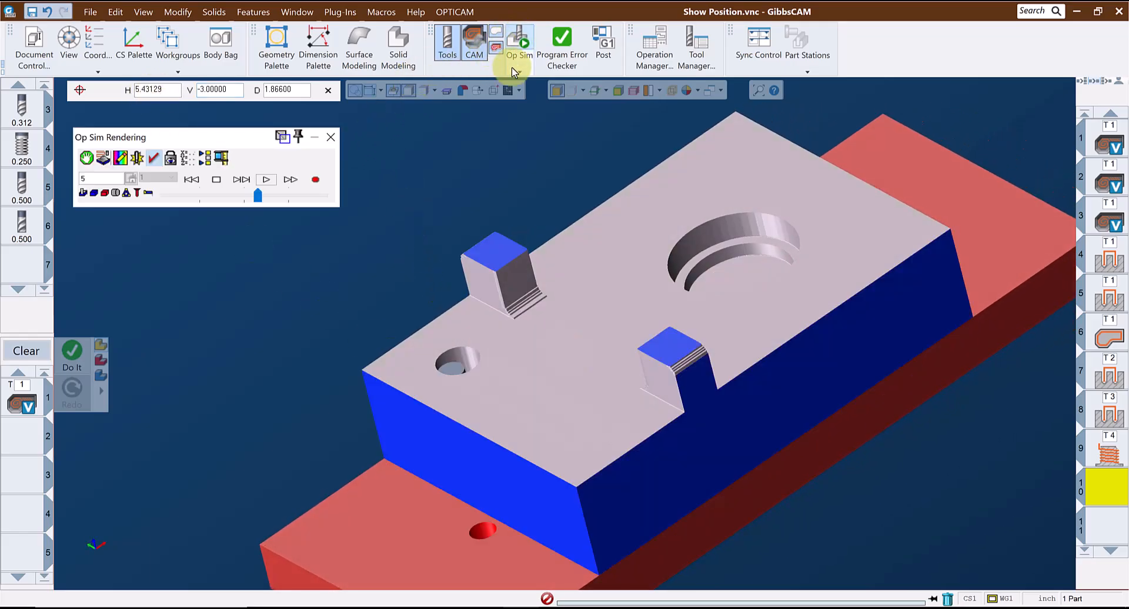
mouse_move(471, 281)
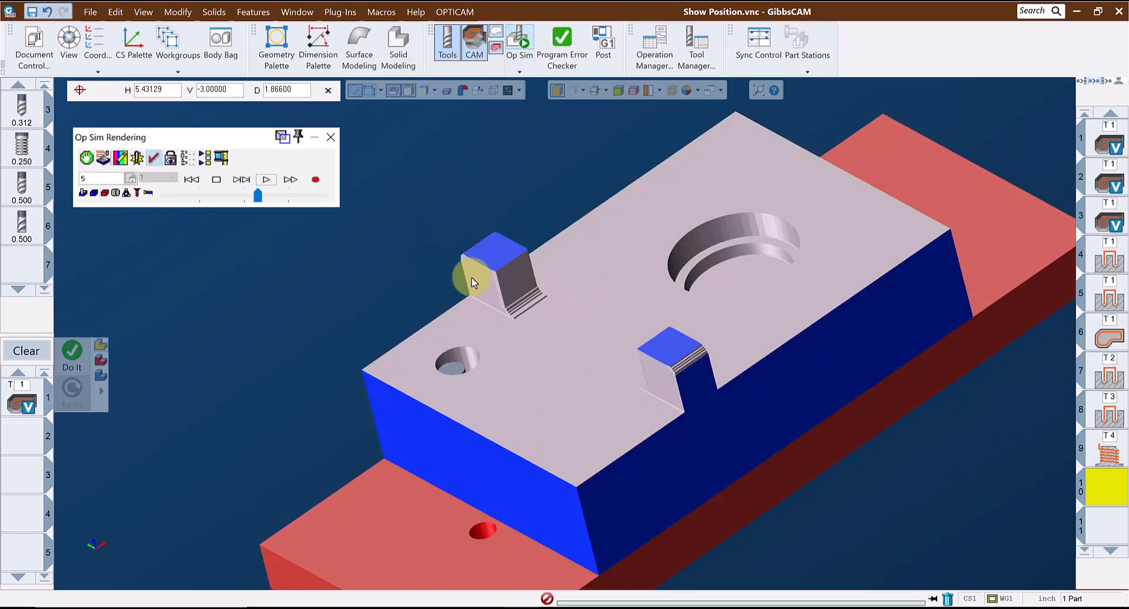
mouse_move(475, 281)
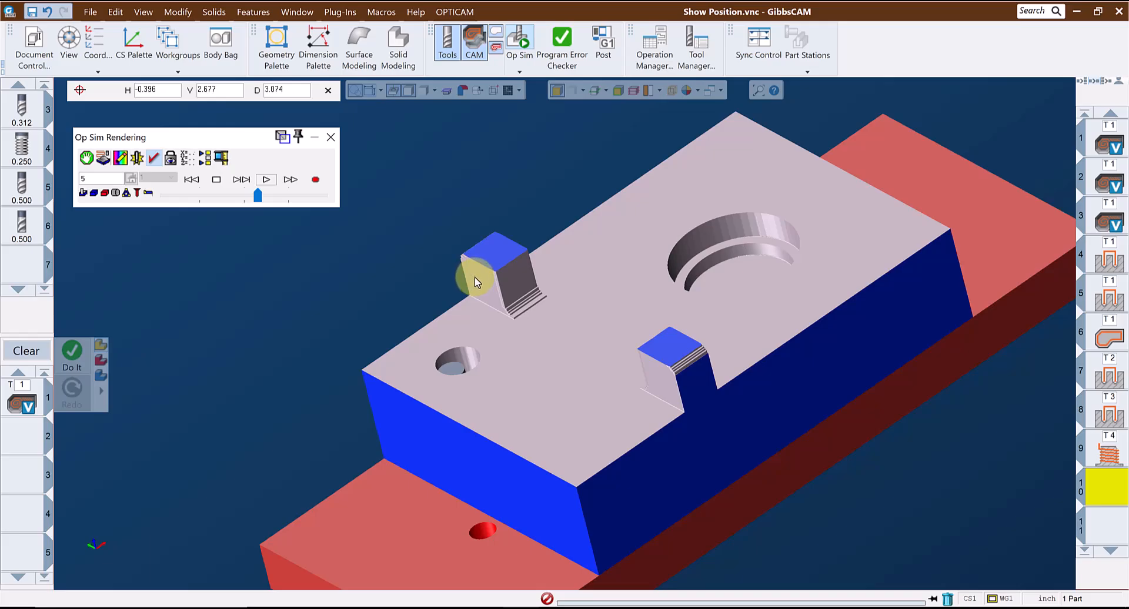
left_click(220, 89)
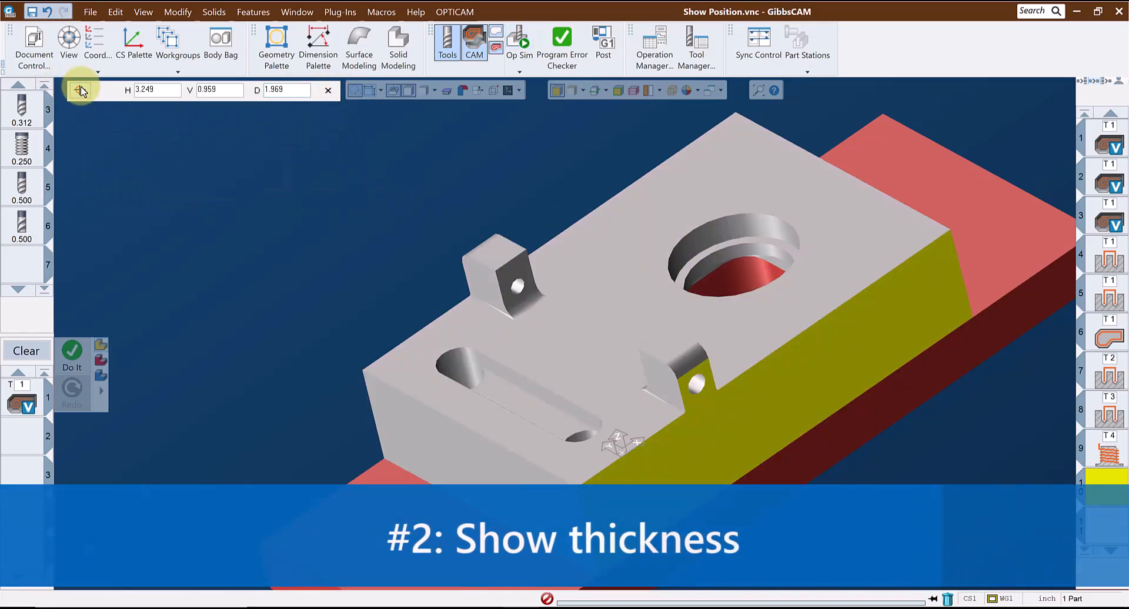
Switch to thickness mode, orbit underneath, and read THK 6.000 and the tab's 0.750
left_click(79, 89)
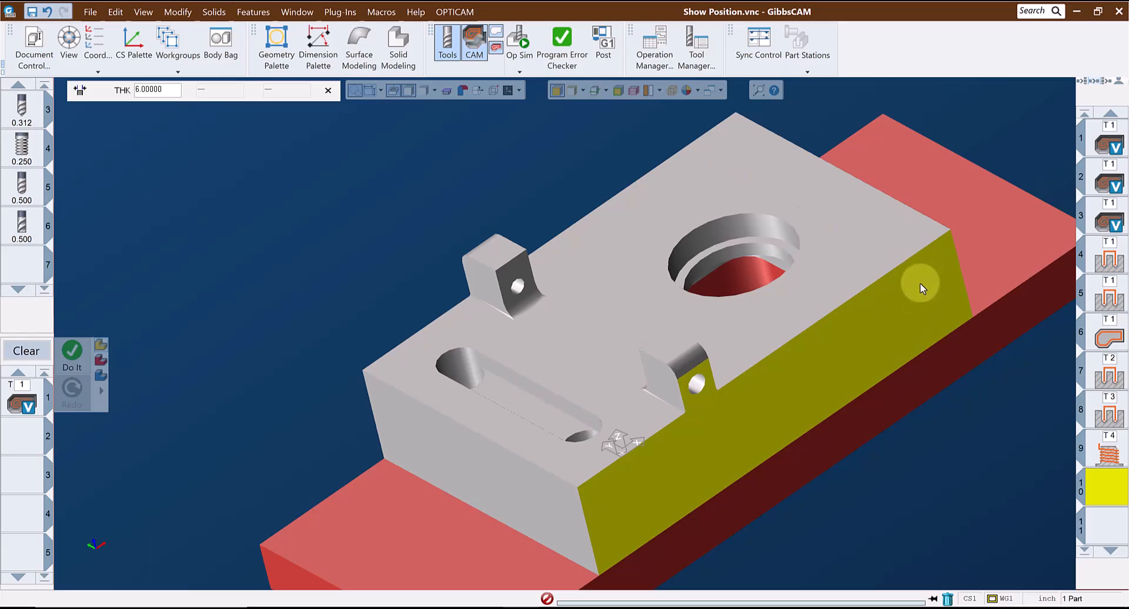
mouse_move(713, 151)
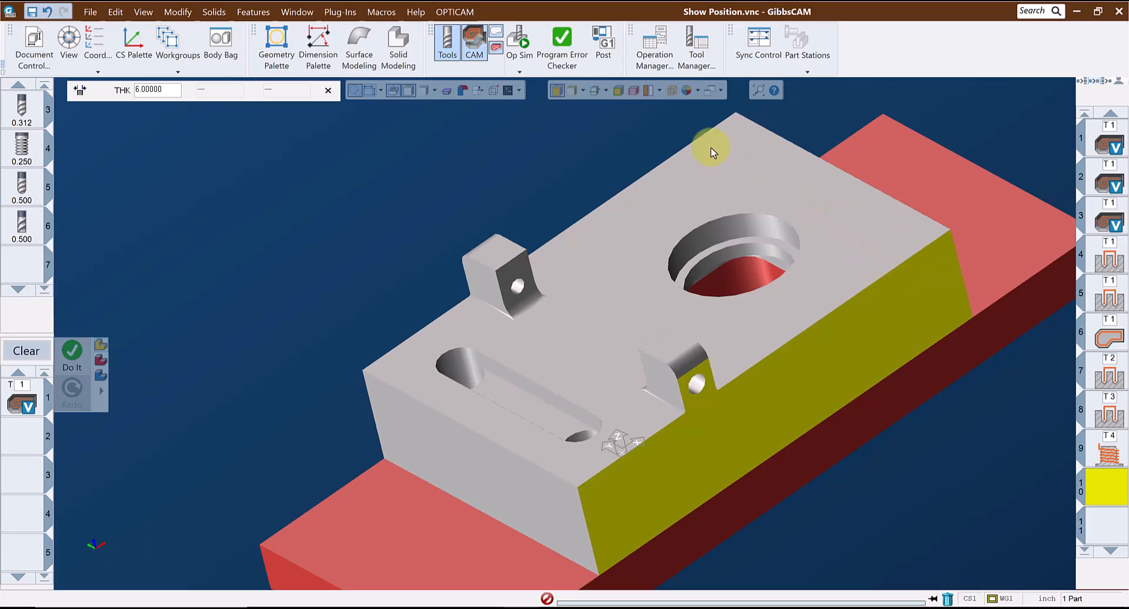
left_click_drag(713, 148, 661, 169)
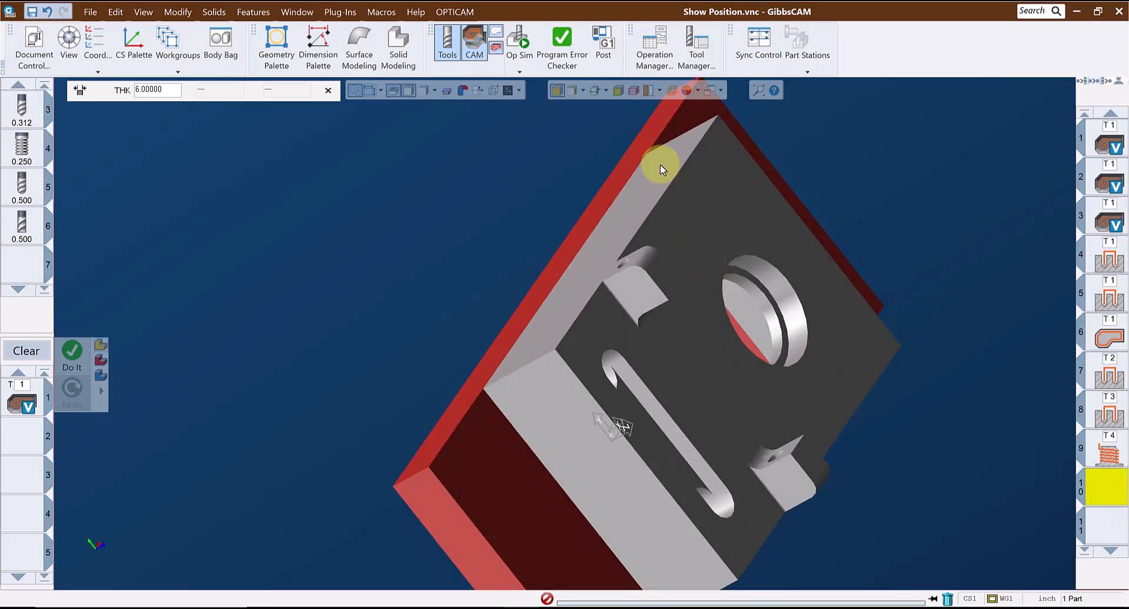
triple_click(155, 90)
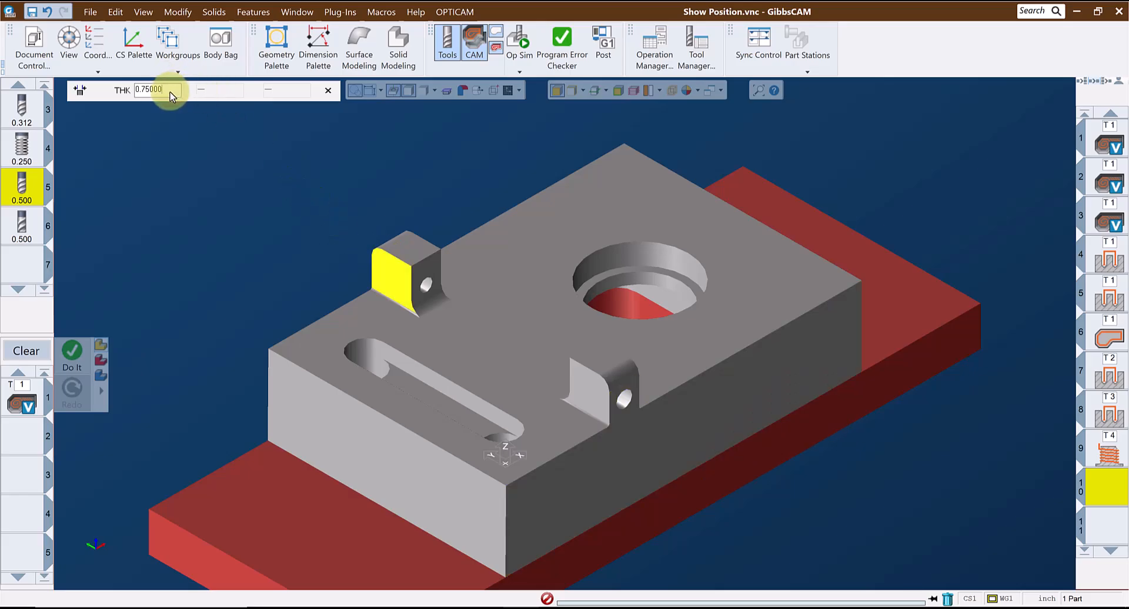
triple_click(149, 89)
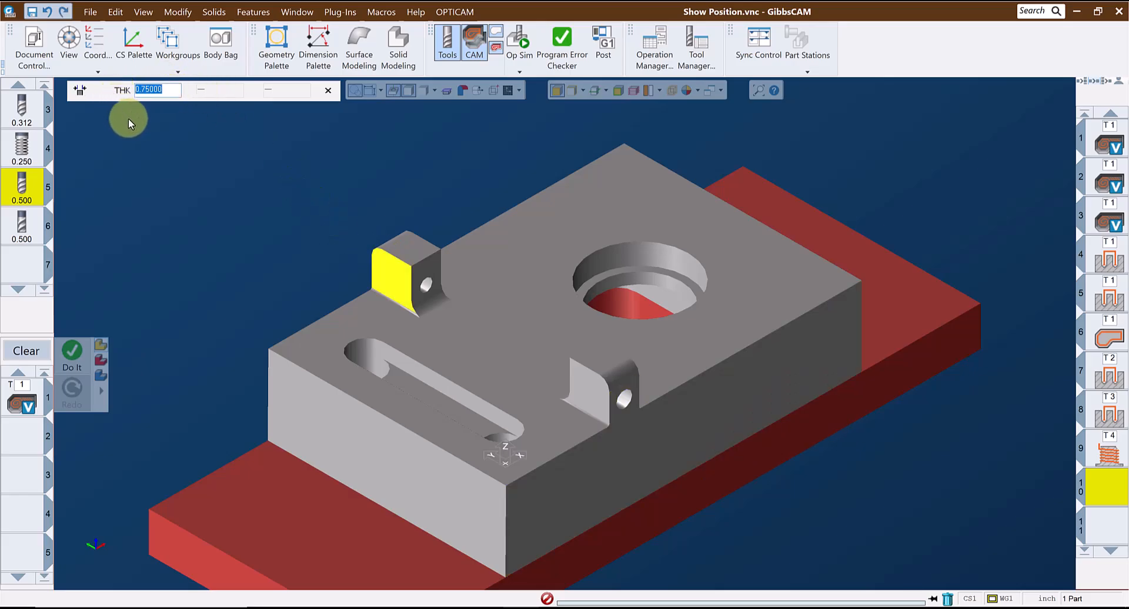
mouse_move(684, 359)
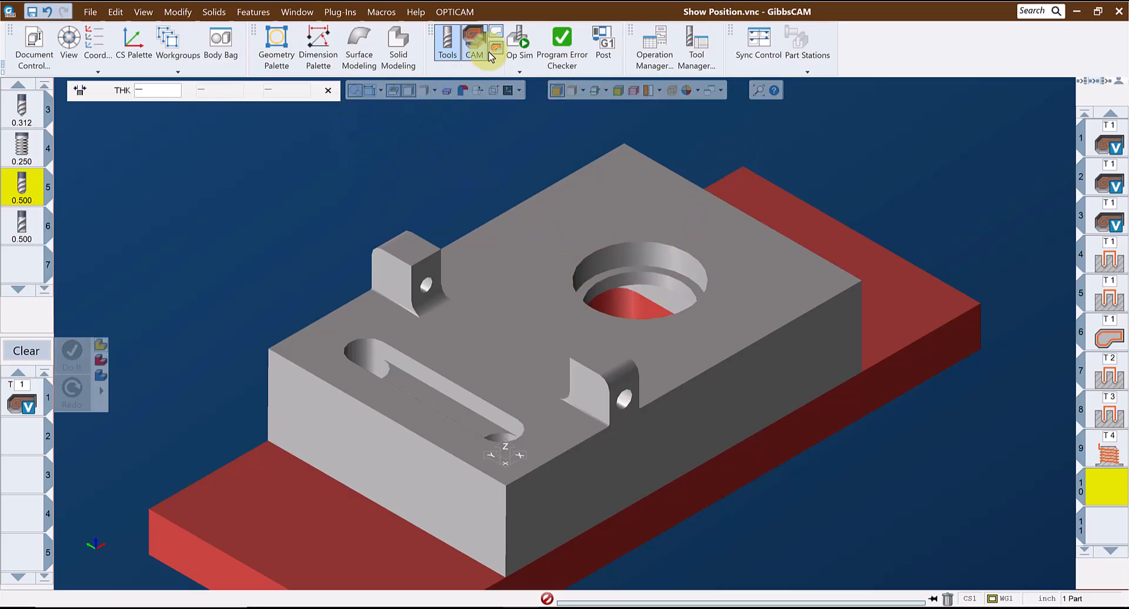
Reopen Op Sim and read the 0.295 thickness under the large round pocket
left_click(473, 43)
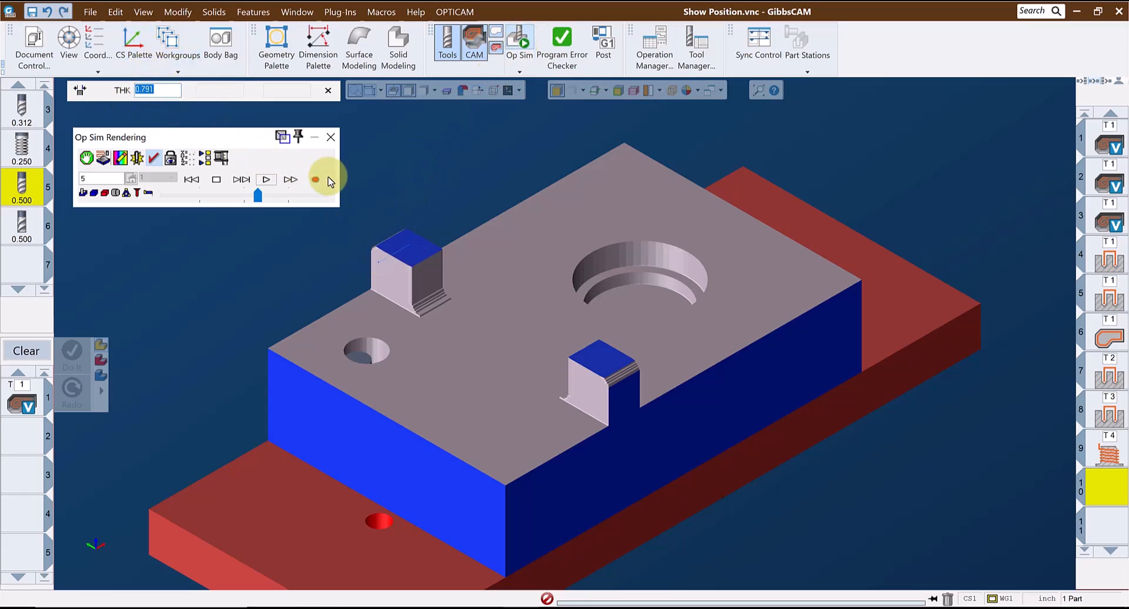
left_click(266, 180)
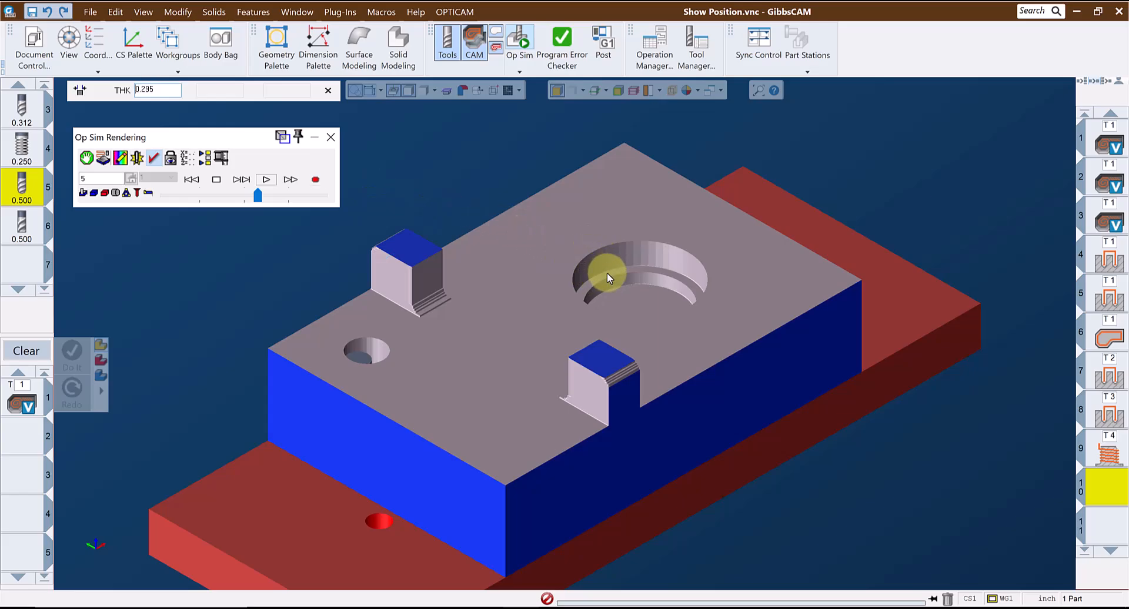
mouse_move(551, 240)
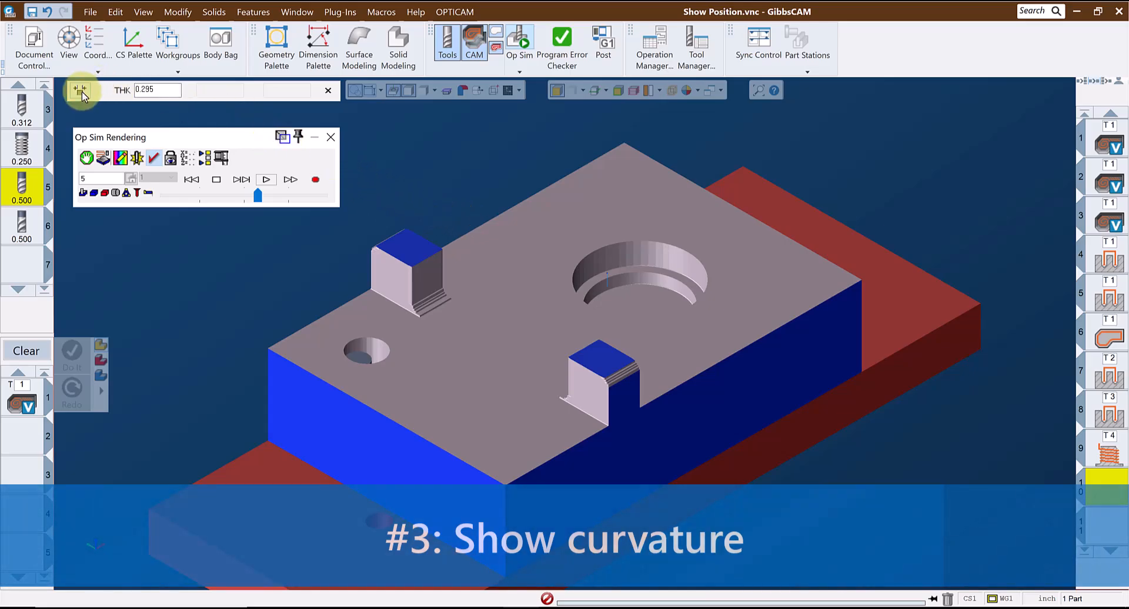
Switch to curvature mode, close Op Sim, and read the tab's rounded-top radius 0.2
left_click(79, 89)
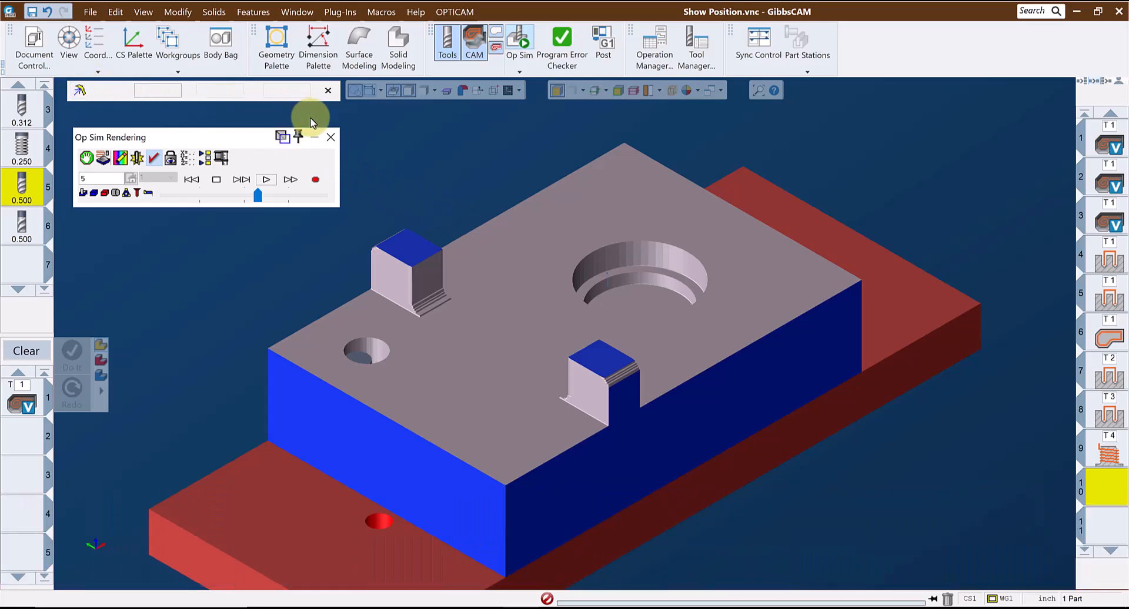
left_click(331, 137)
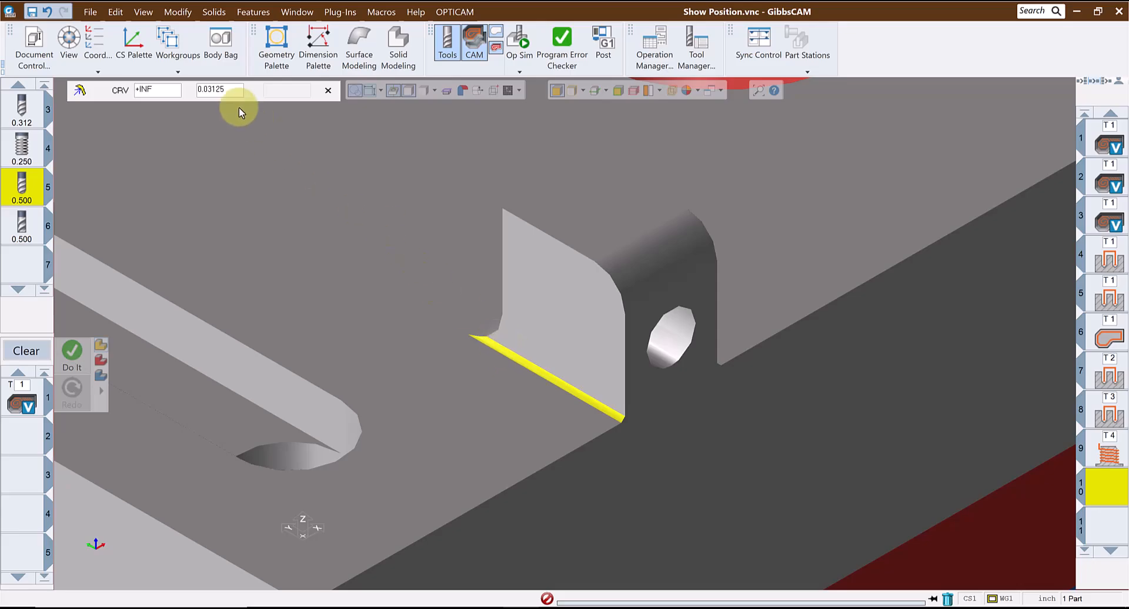
left_click(670, 267)
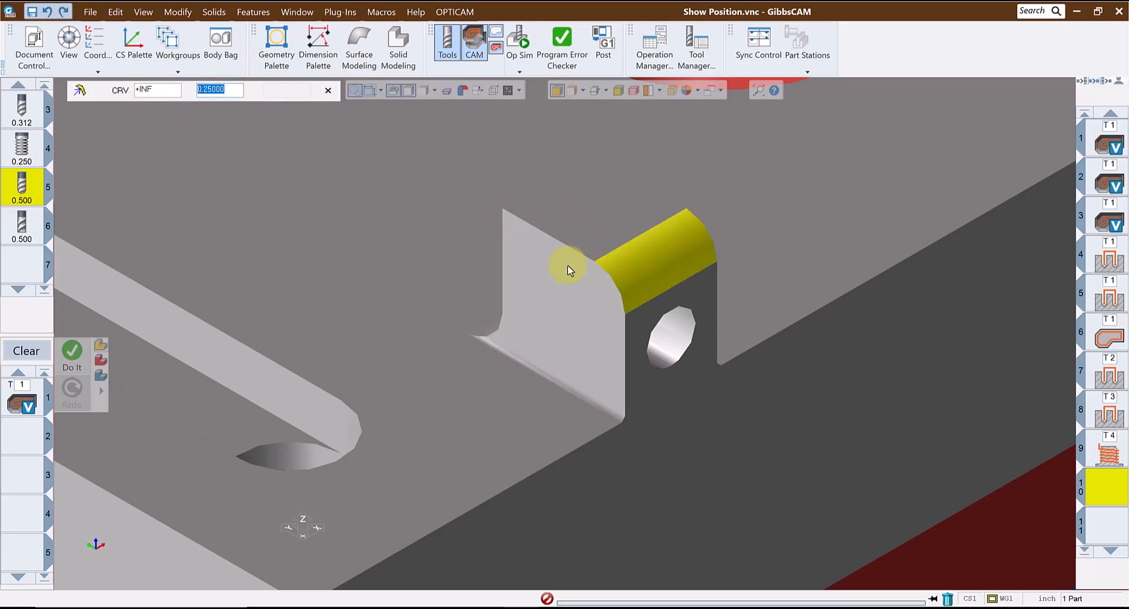
type("0.20000")
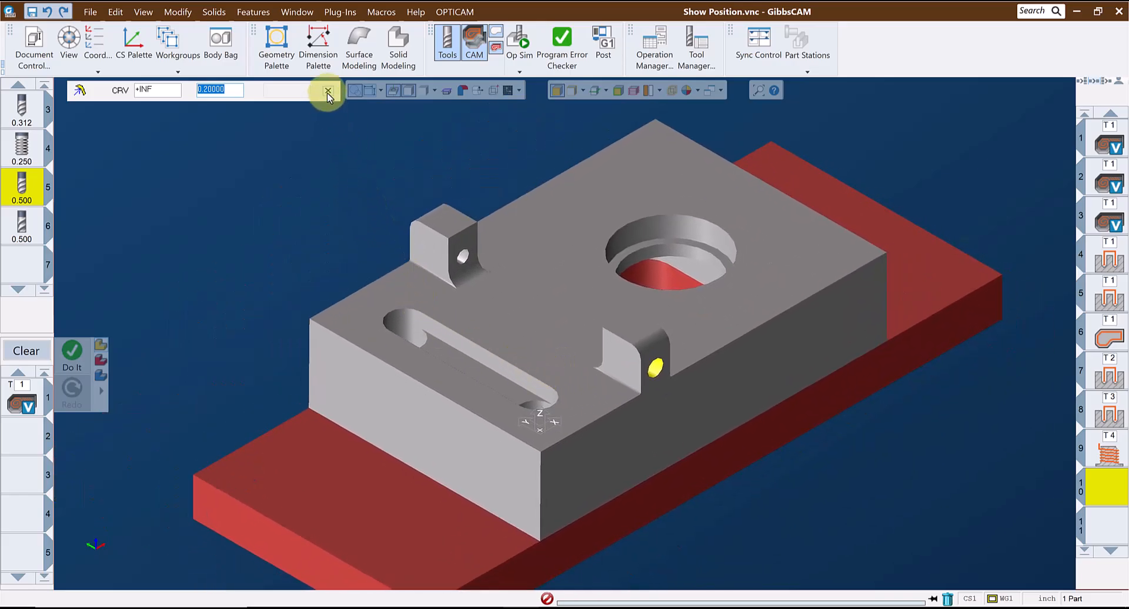
mouse_move(287, 189)
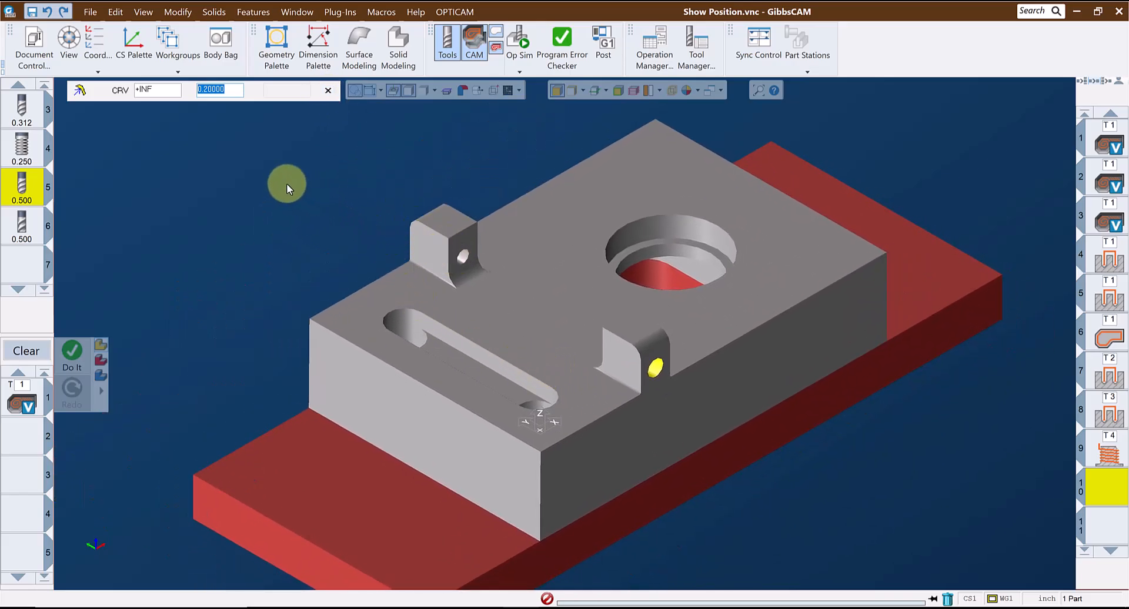
mouse_move(286, 187)
type("0.03125")
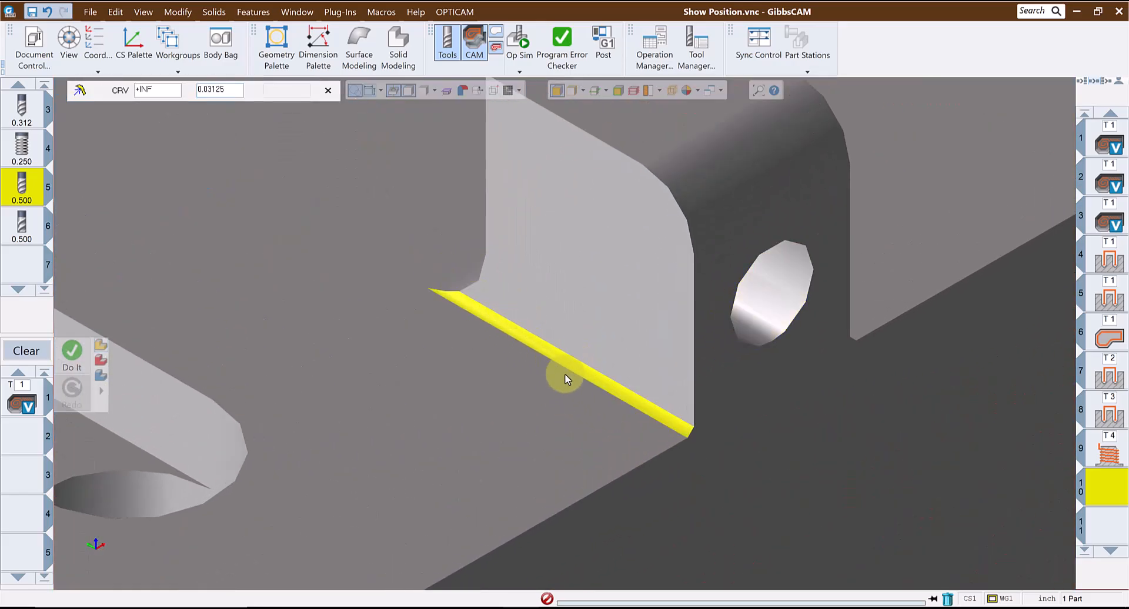
mouse_move(496, 322)
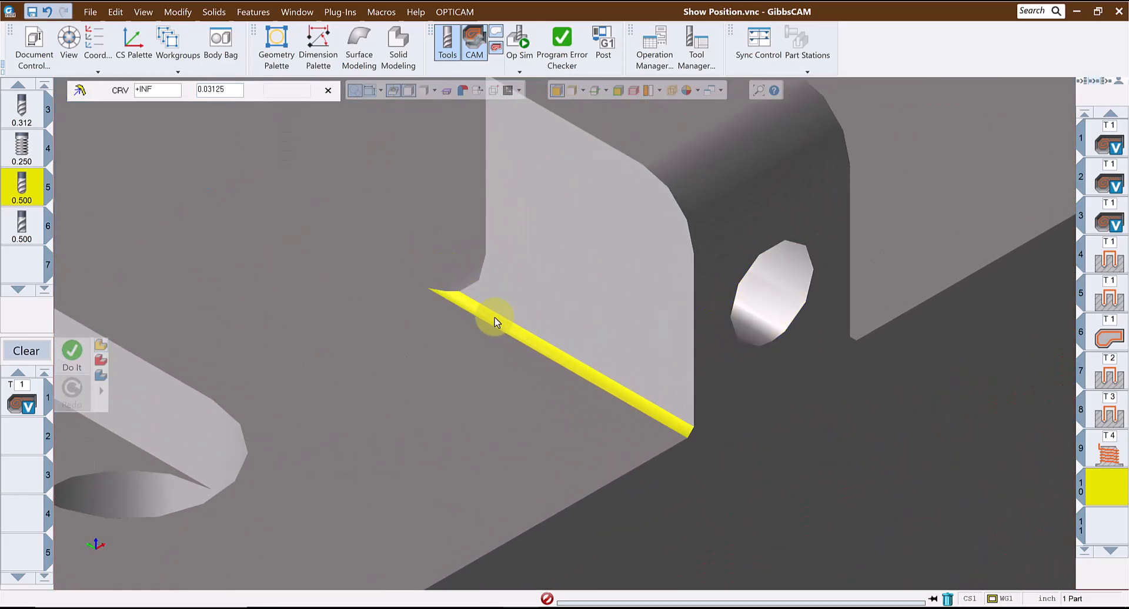
Copy the 0.03125 CRV reading and paste it as Milling Tool #6's corner radius
triple_click(219, 89)
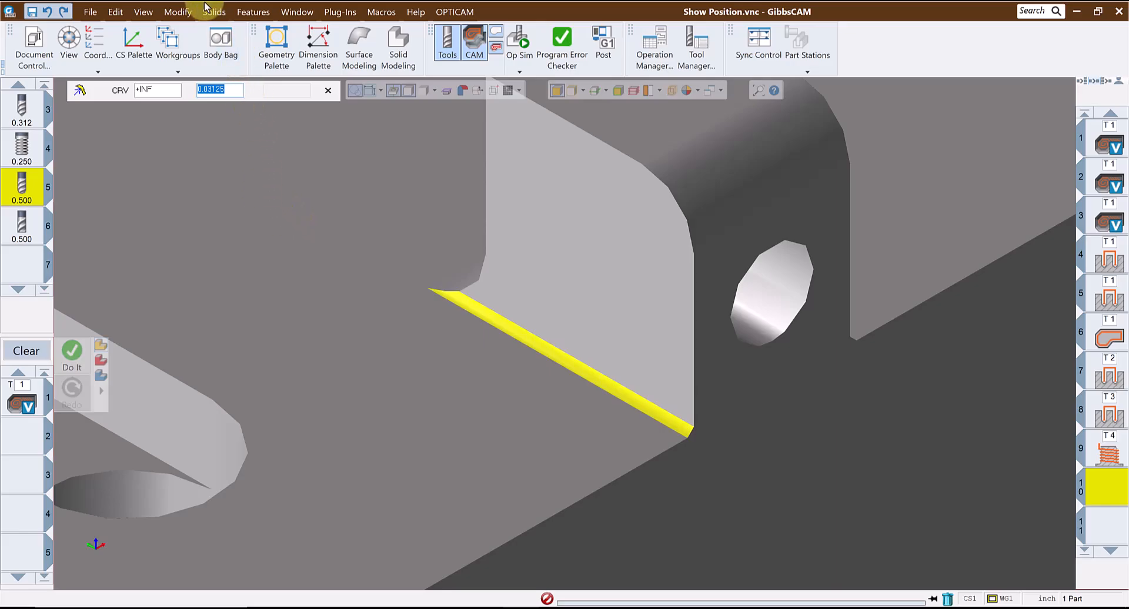
left_click(115, 12)
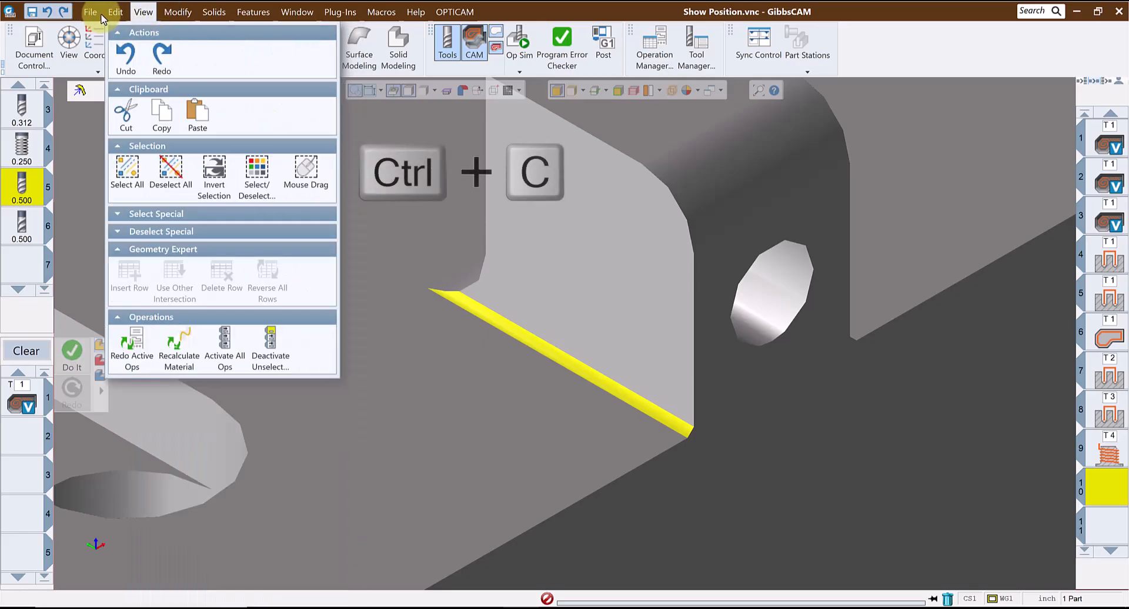
mouse_move(115, 12)
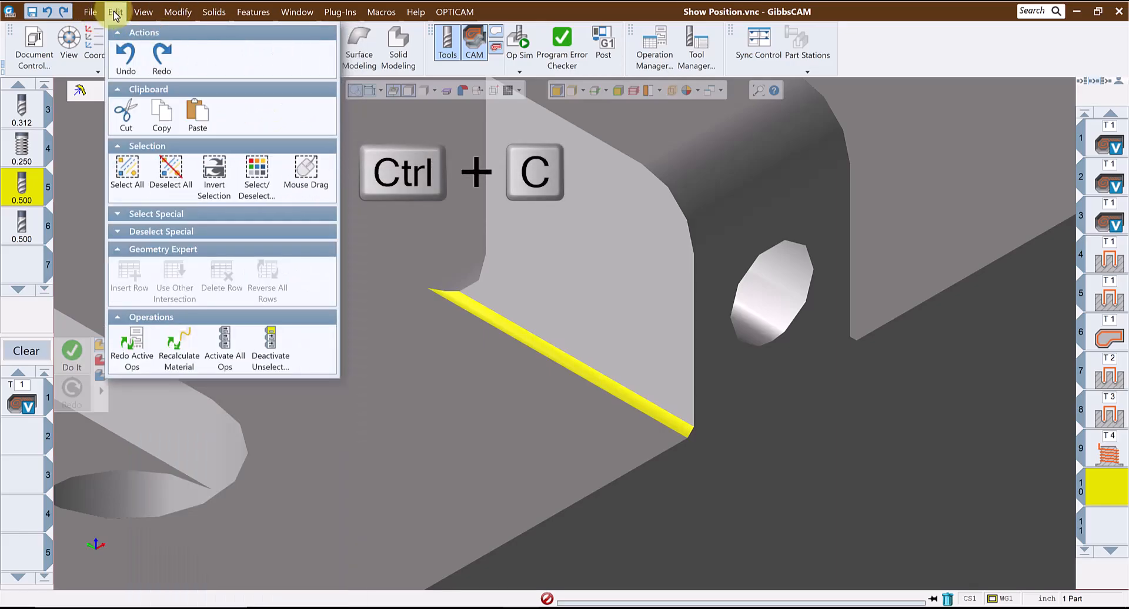
left_click(161, 116)
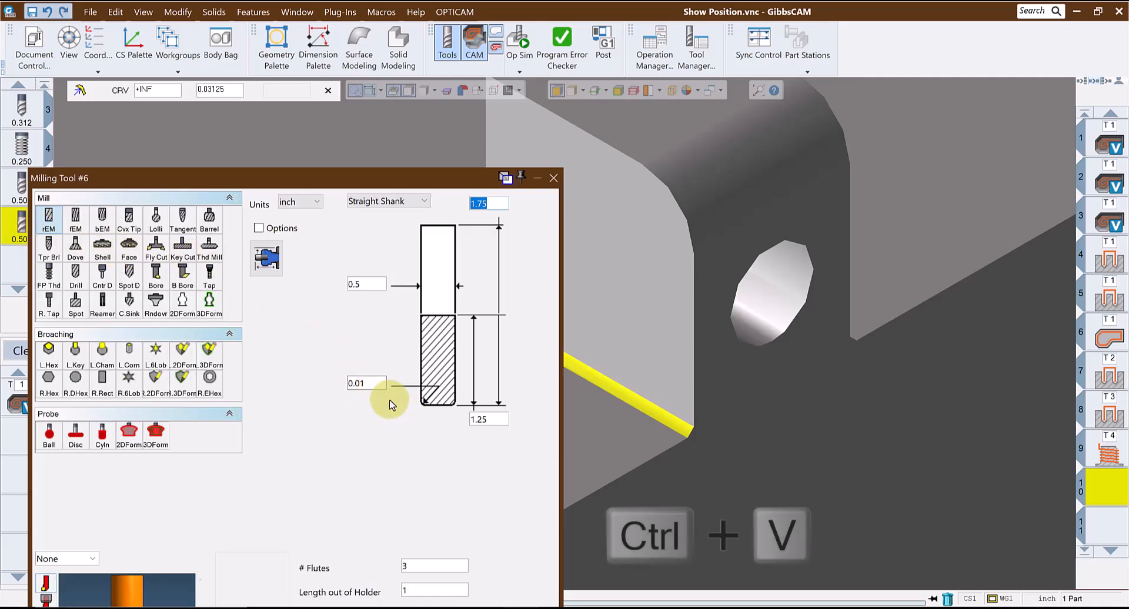
triple_click(366, 382)
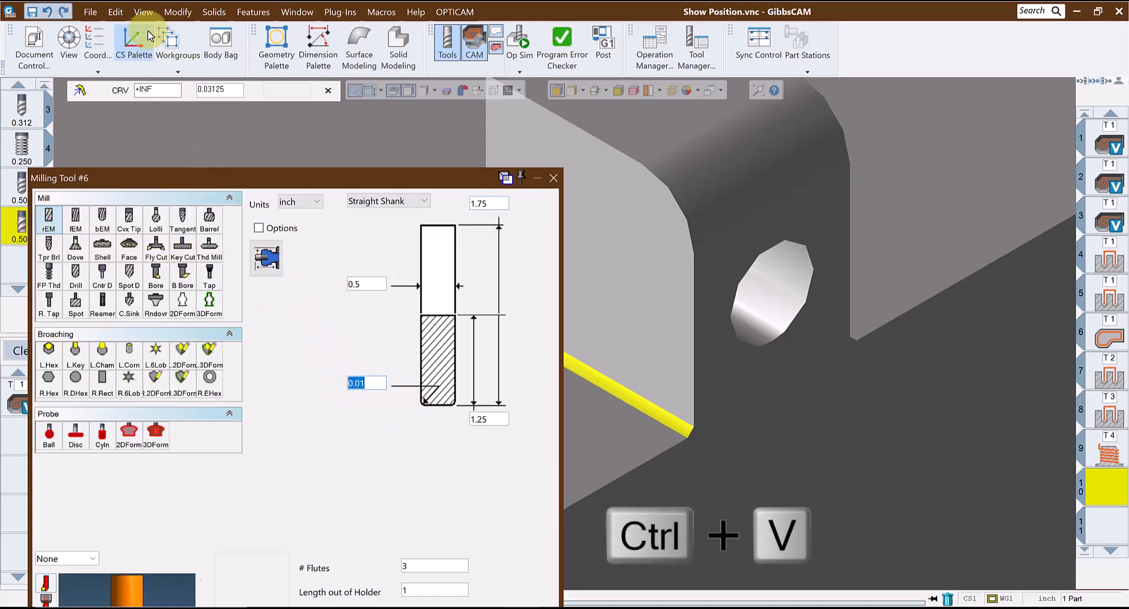
left_click(115, 12)
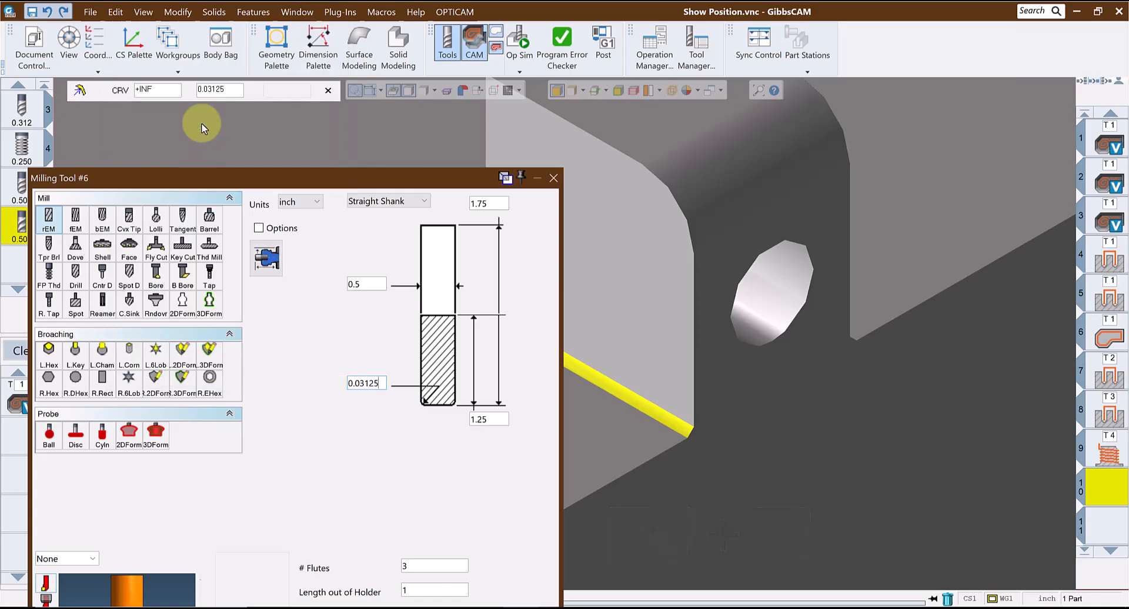
left_click(367, 383)
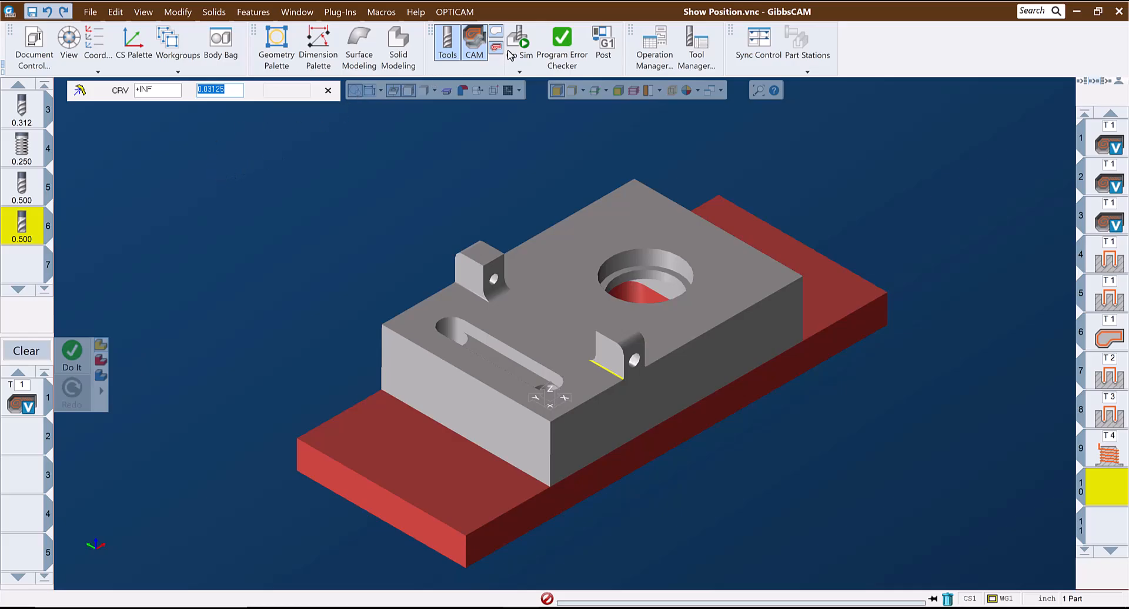
Reopen Op Sim, replay all operations at higher speed to EOP, and close it
left_click(519, 44)
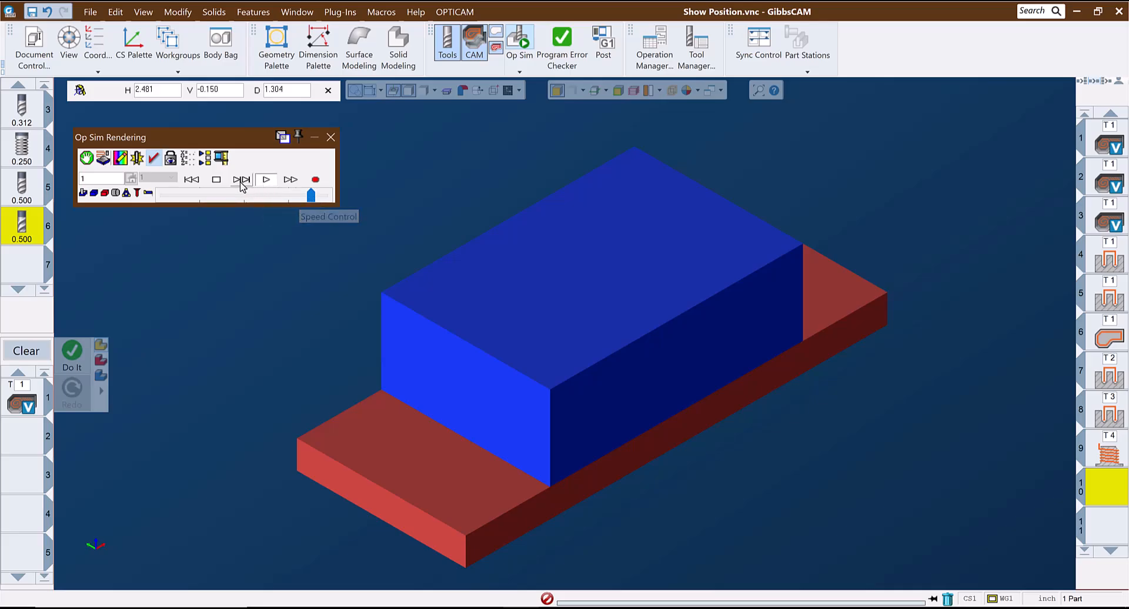
left_click(242, 180)
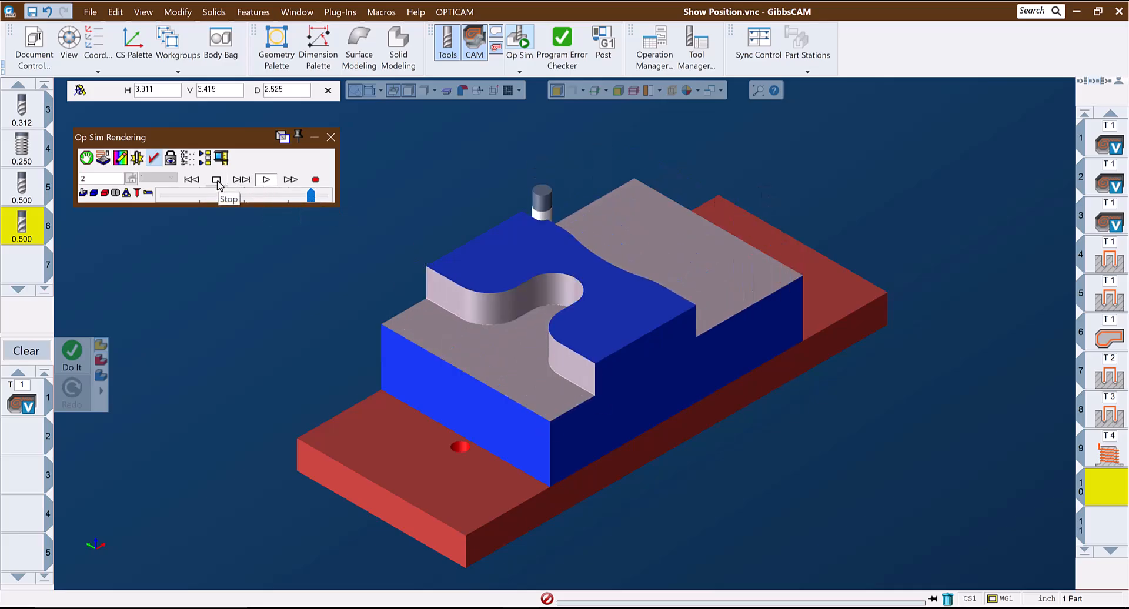
left_click(265, 179)
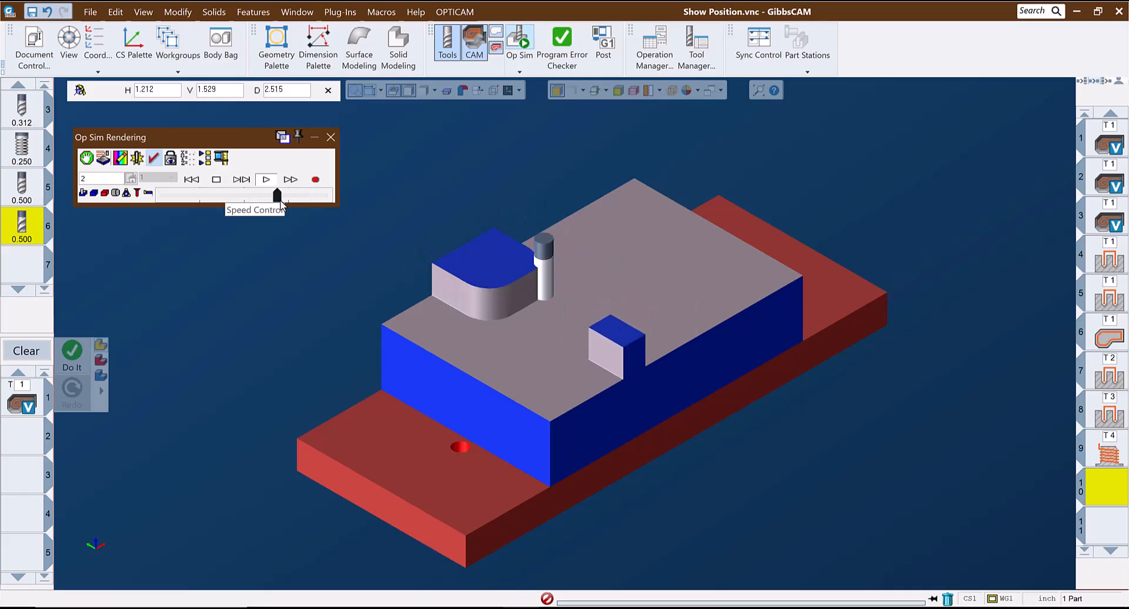
left_click_drag(276, 195, 297, 195)
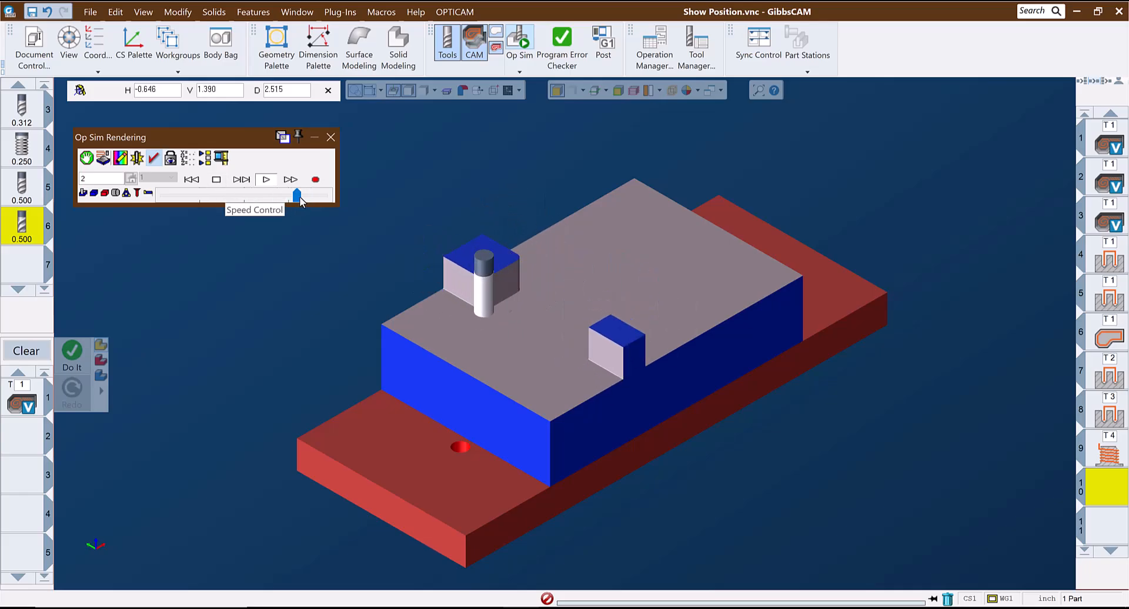
left_click(266, 179)
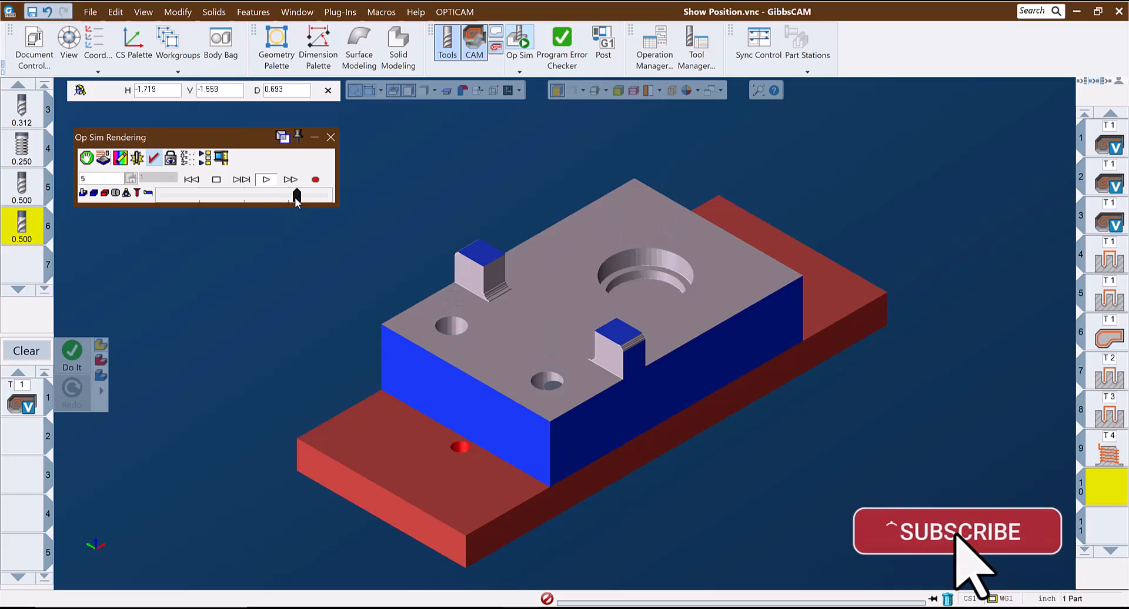
left_click(266, 180)
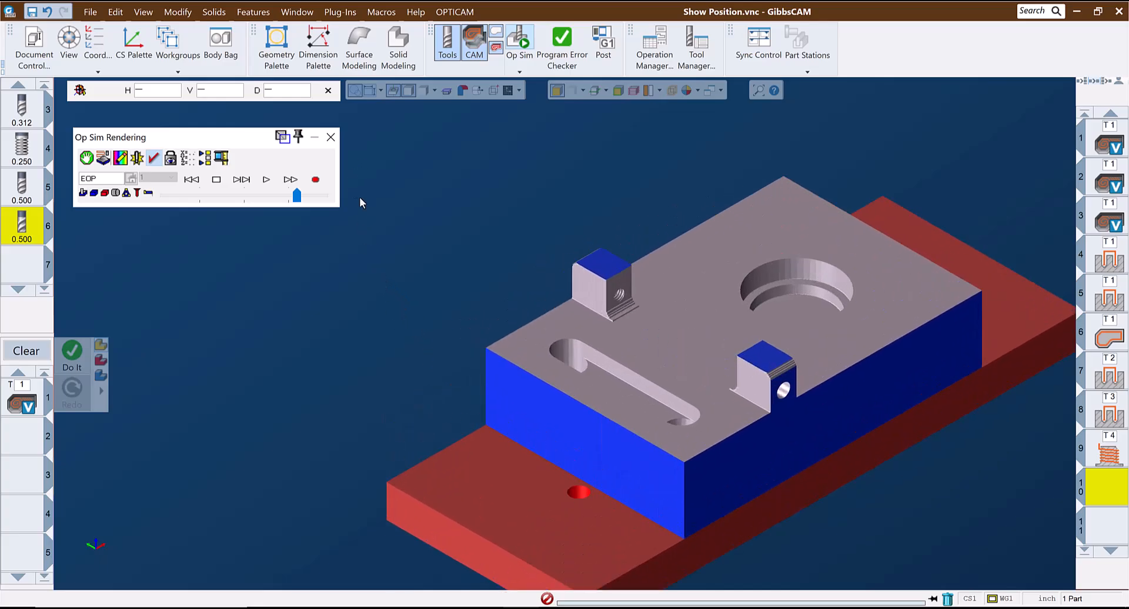
left_click(331, 137)
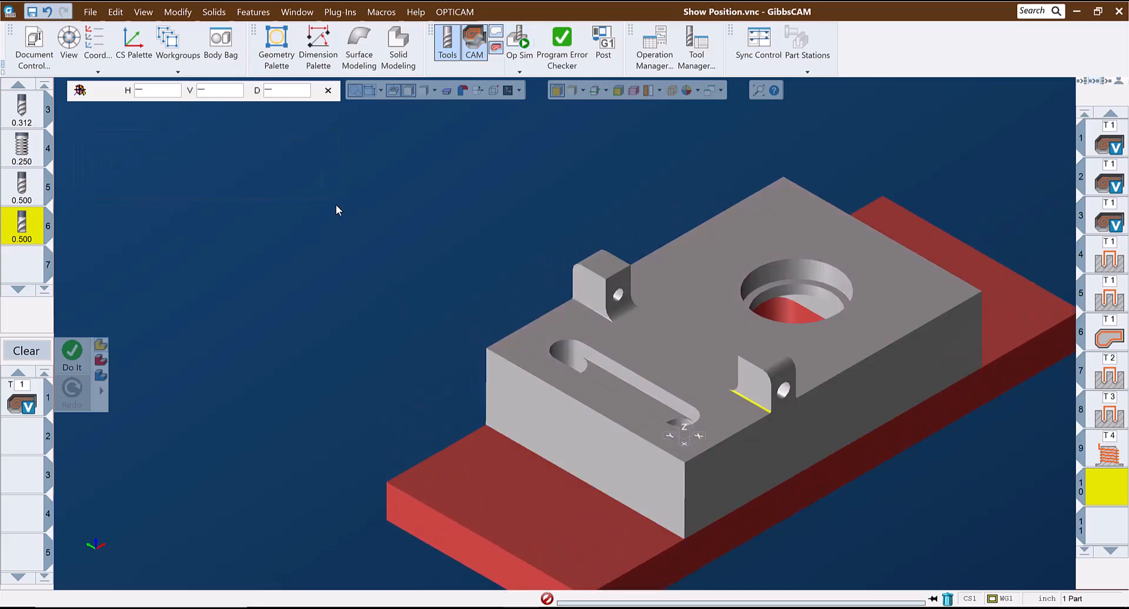